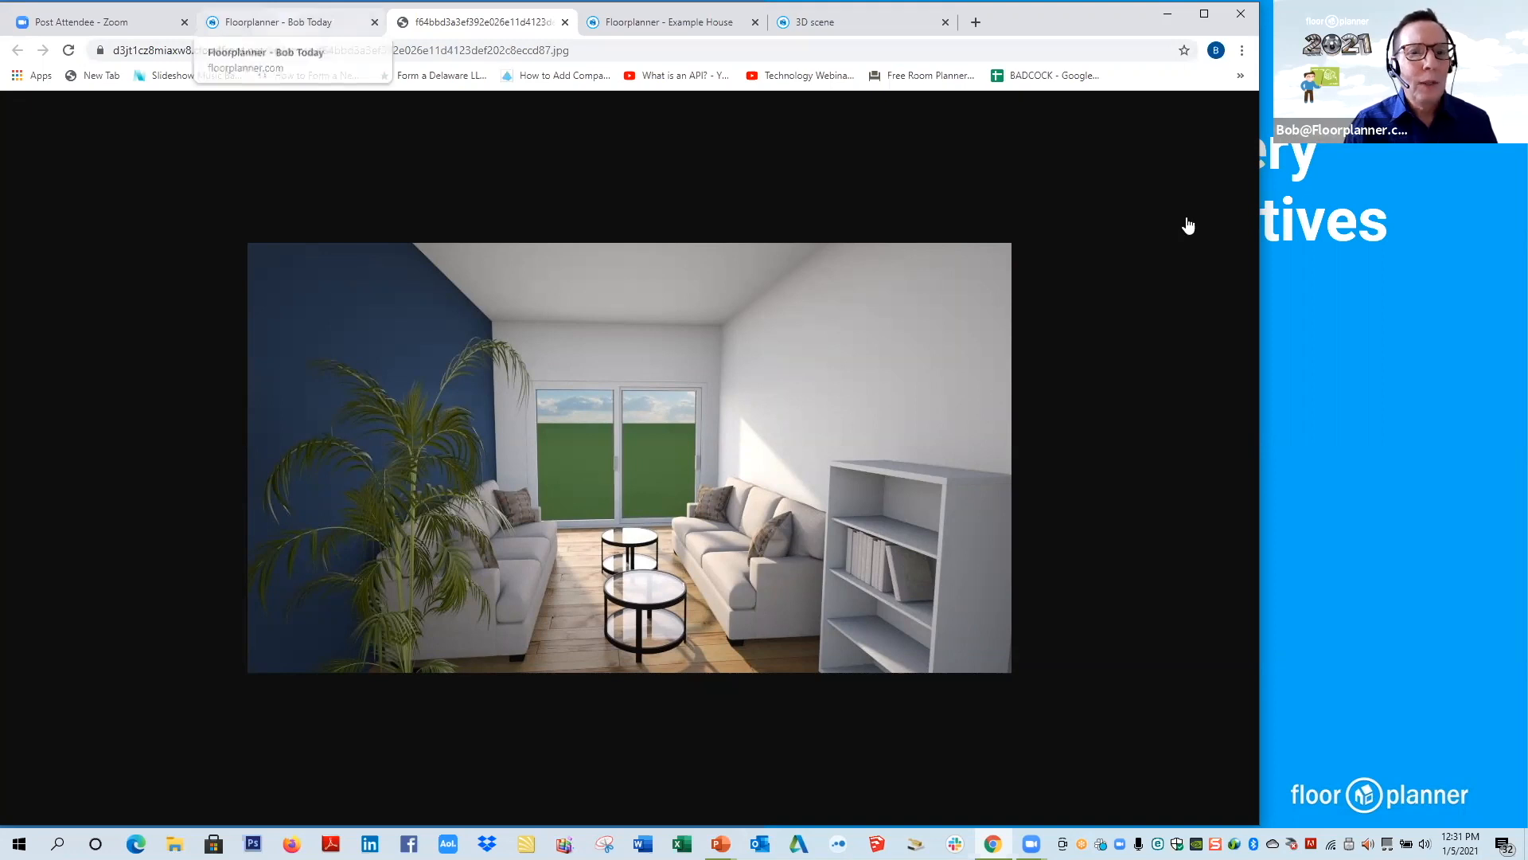
Return from the rendered image to the living room project in its 3D camera view.
left_click(284, 21)
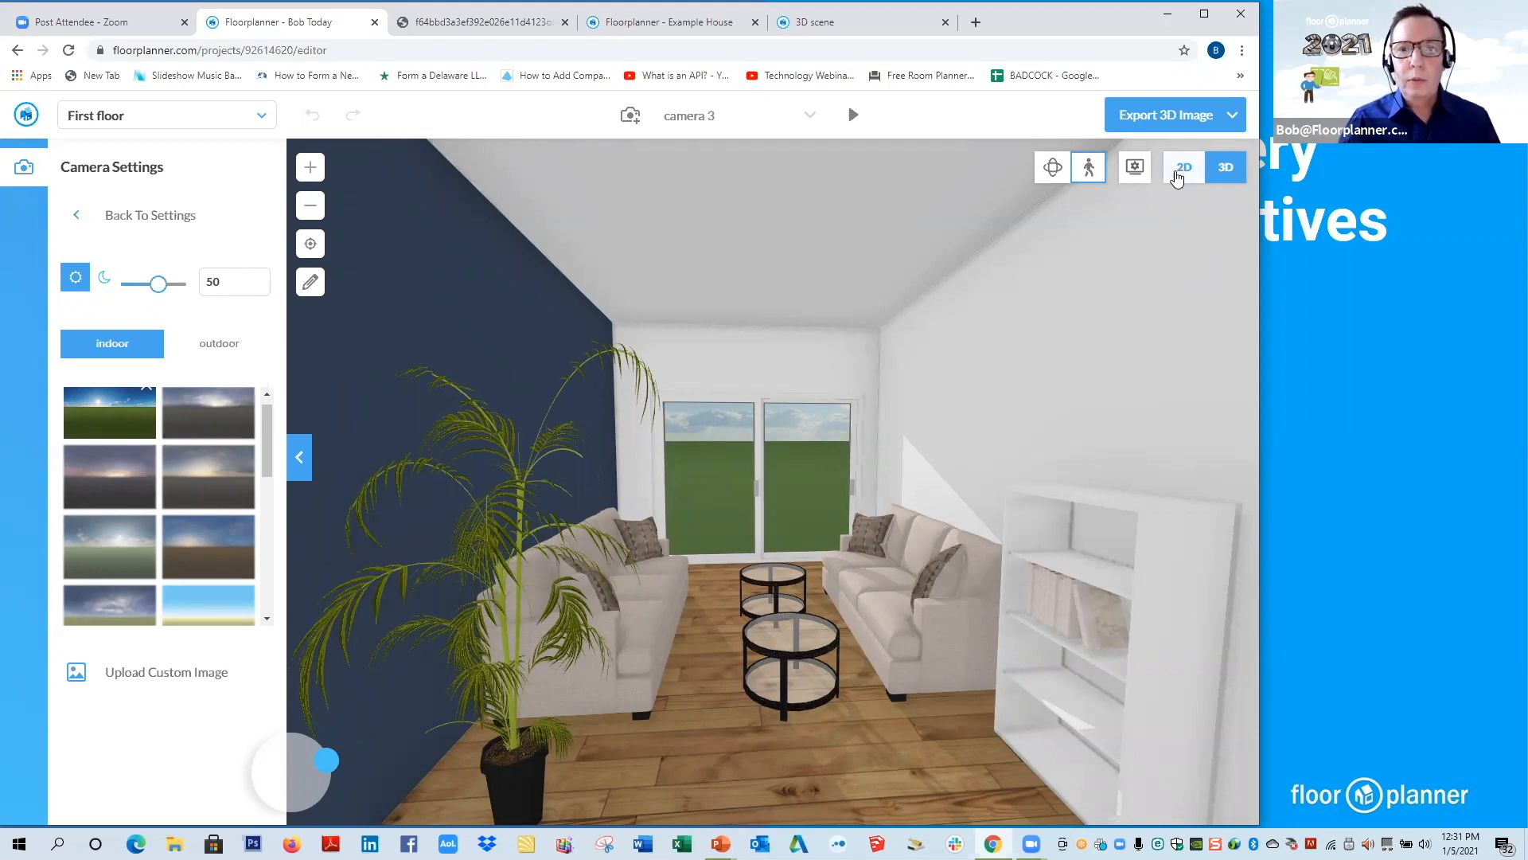
Switch to the 2D plan, list the wallpaper material category and pick out the left end wall.
left_click(1182, 167)
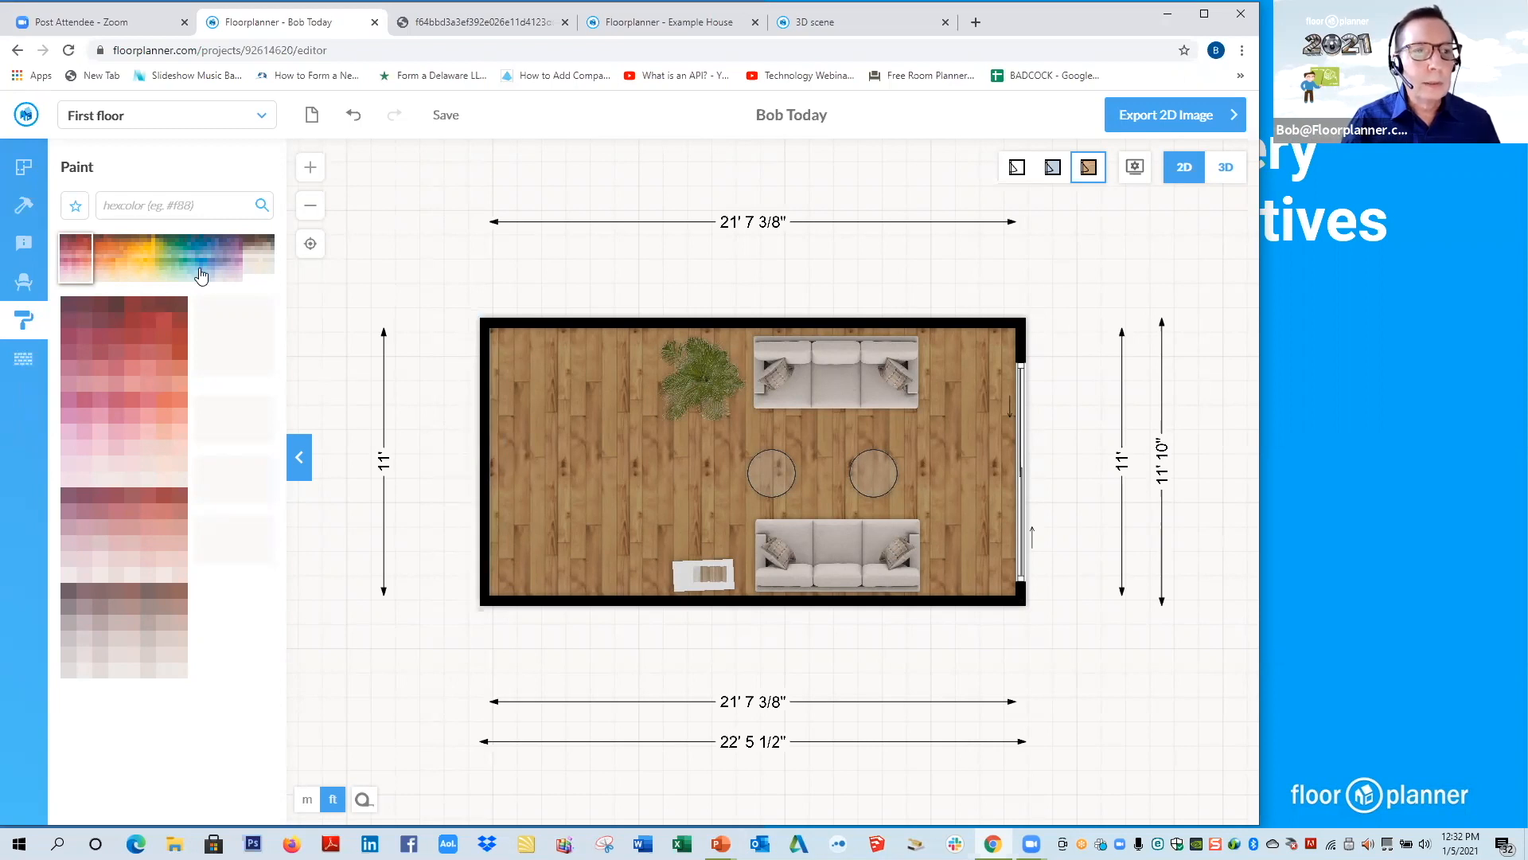
left_click(23, 358)
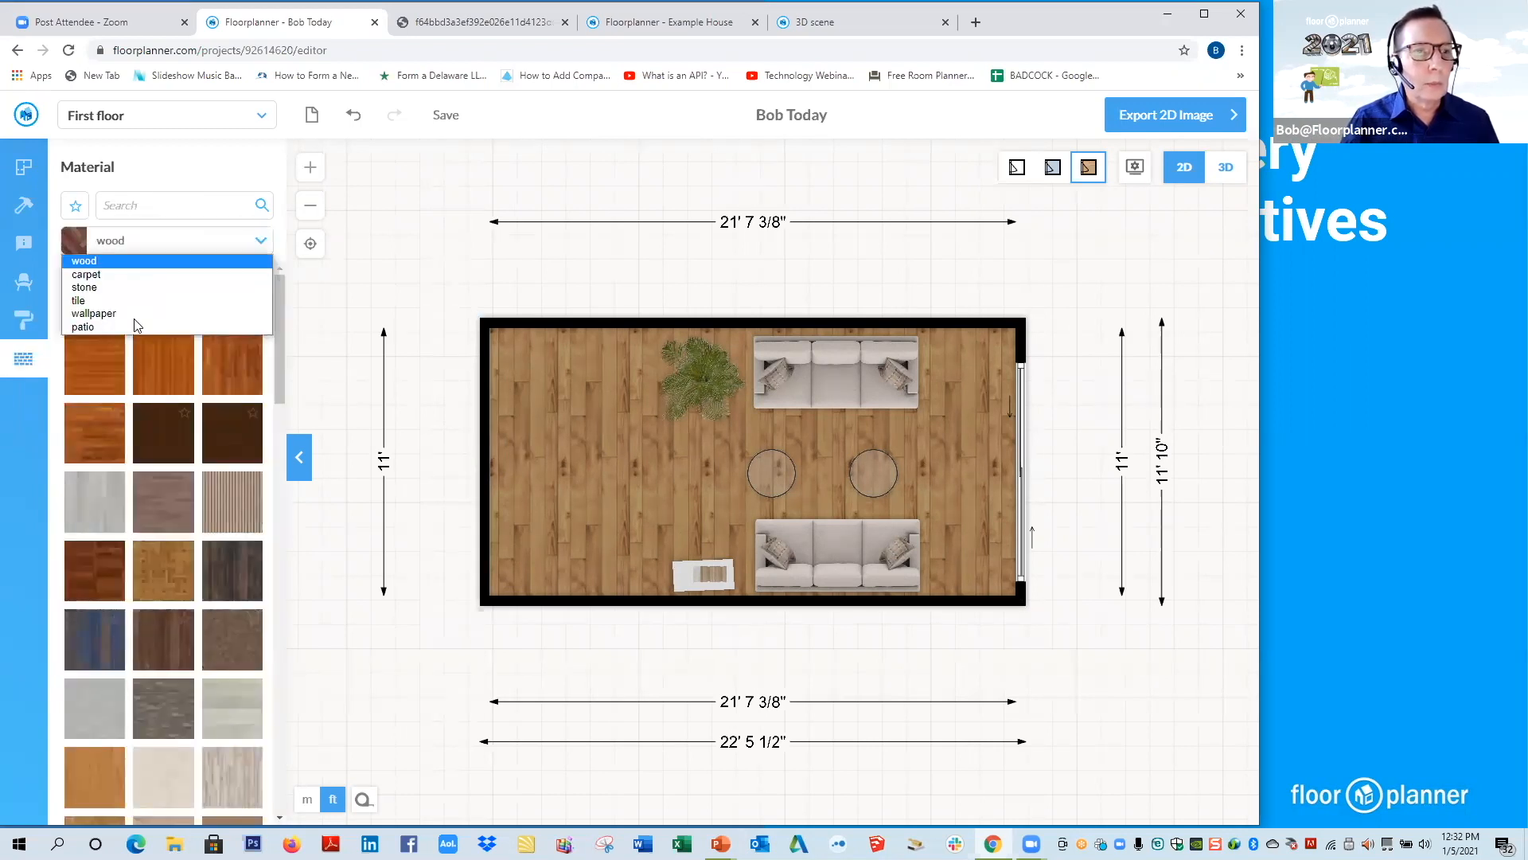
left_click(94, 313)
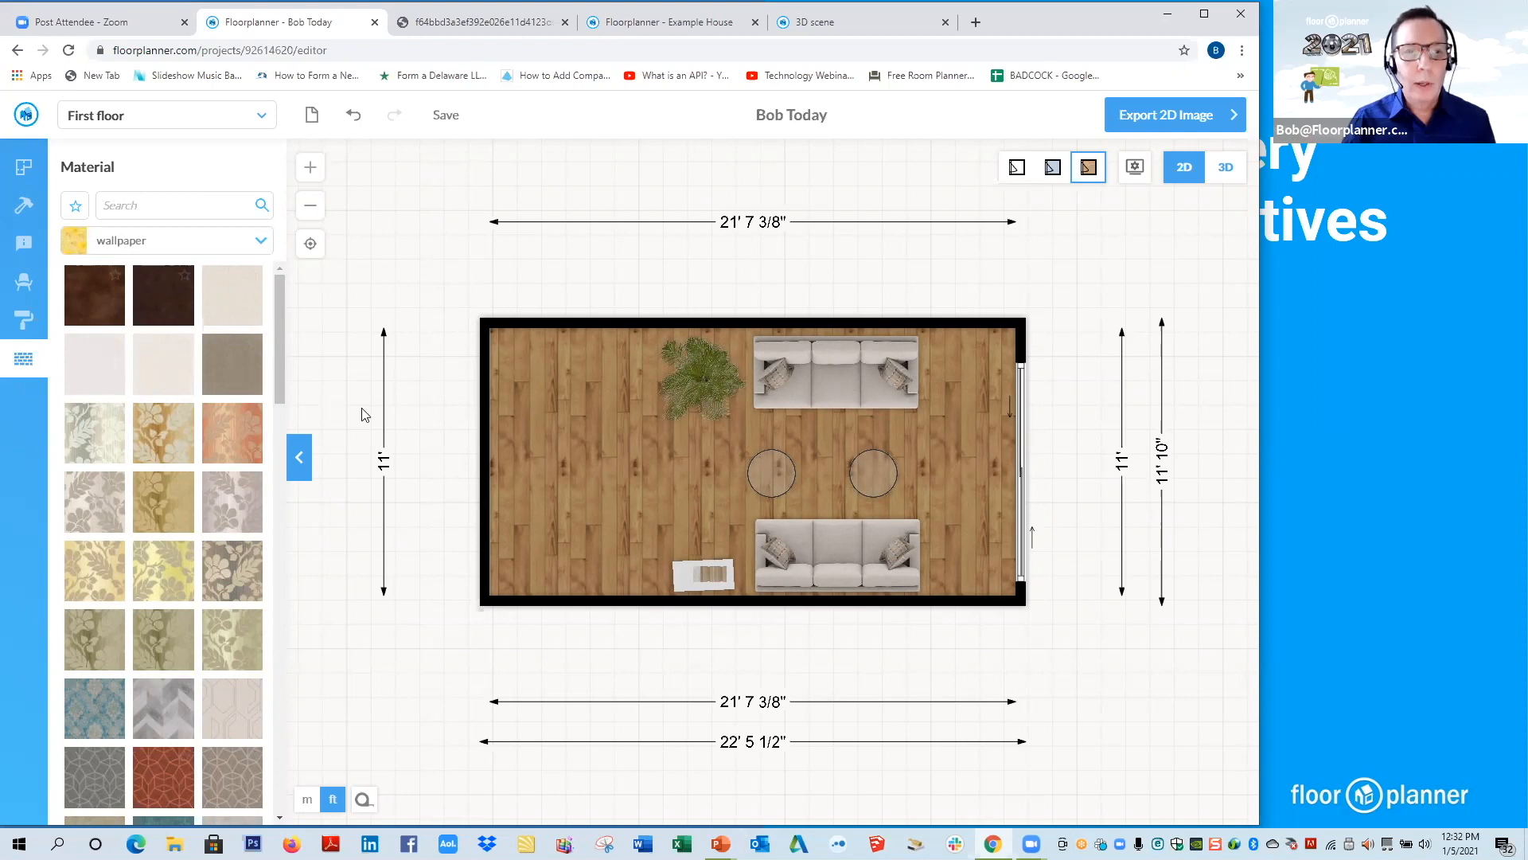
mouse_move(478, 466)
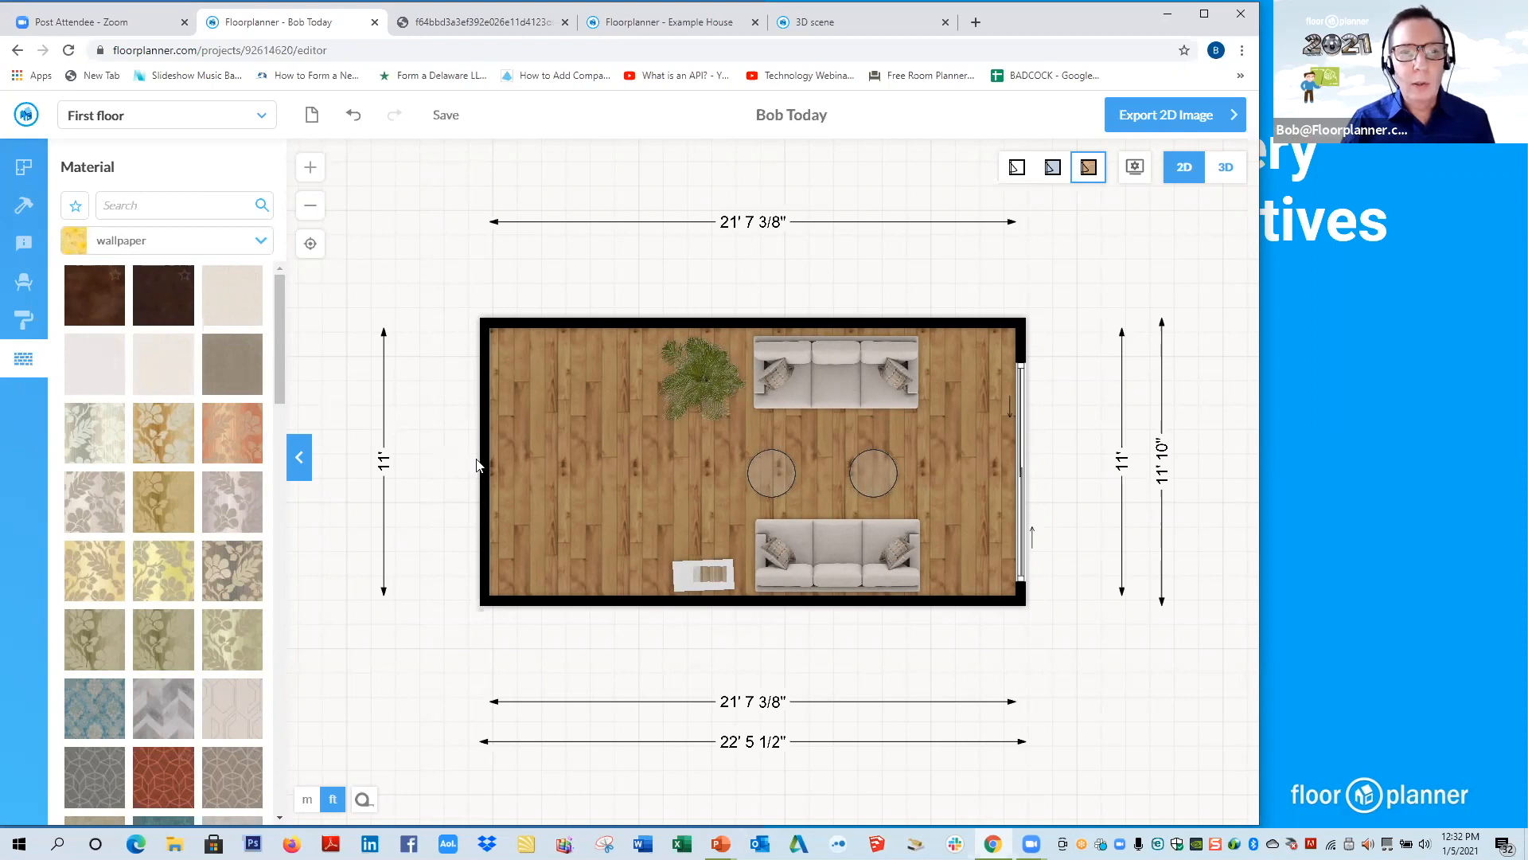
left_click(478, 463)
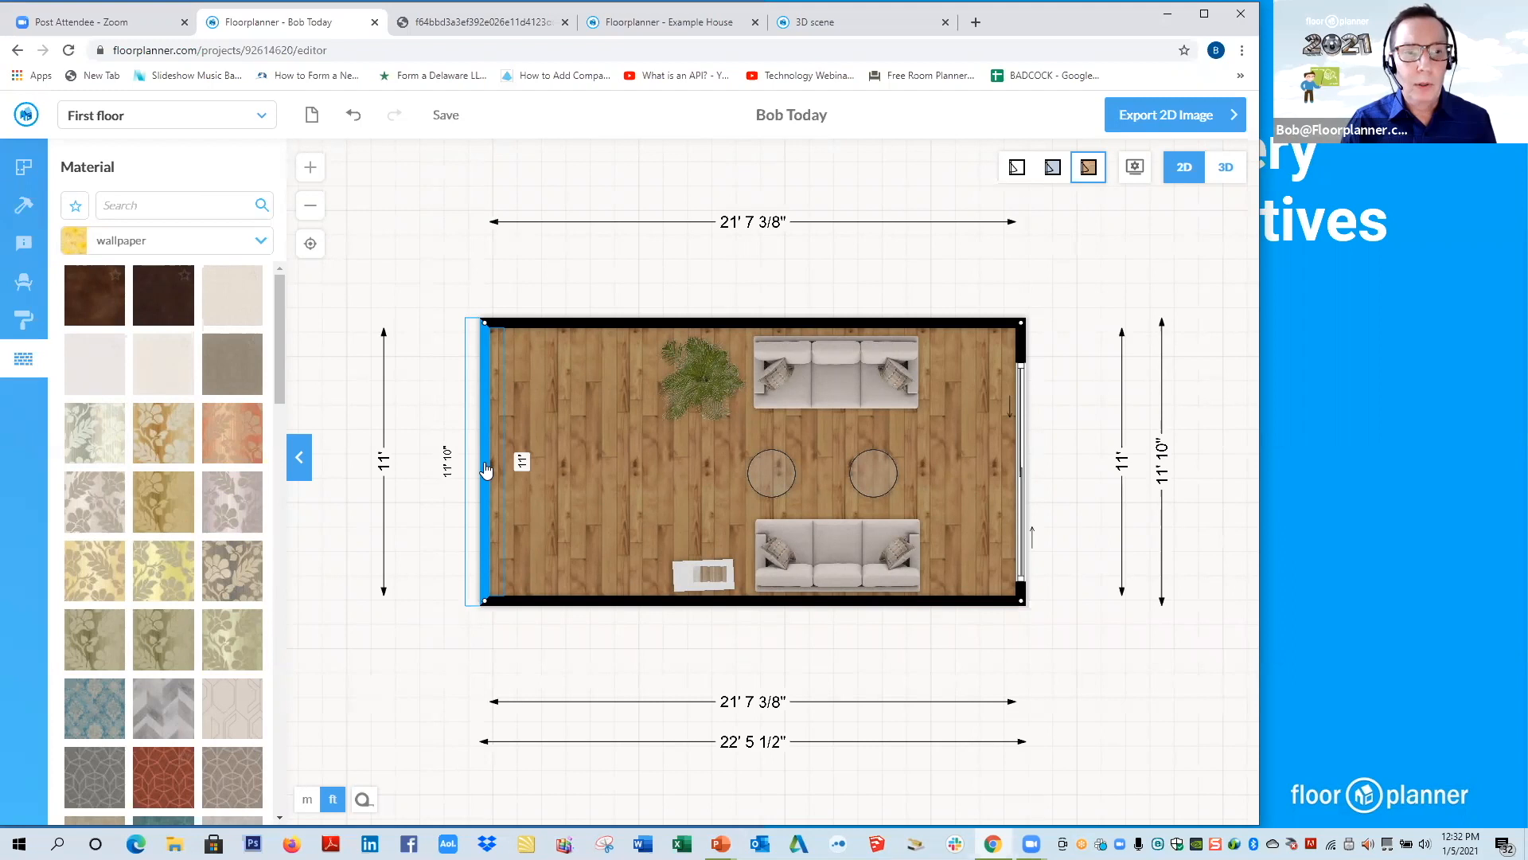
Select the left end wall and view its side 2 then side 1 material settings.
left_click(484, 464)
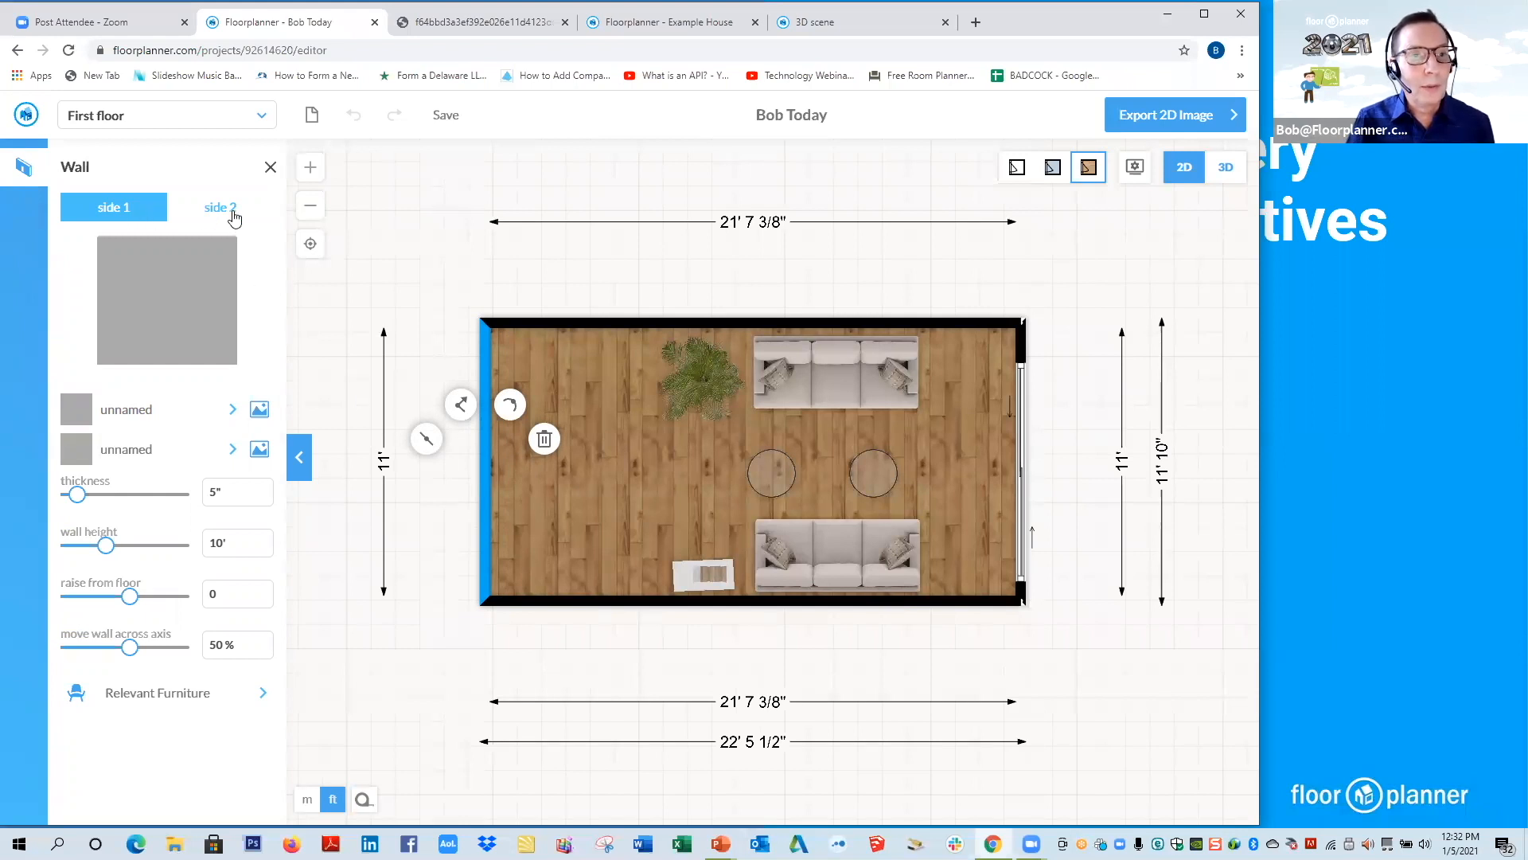
left_click(113, 207)
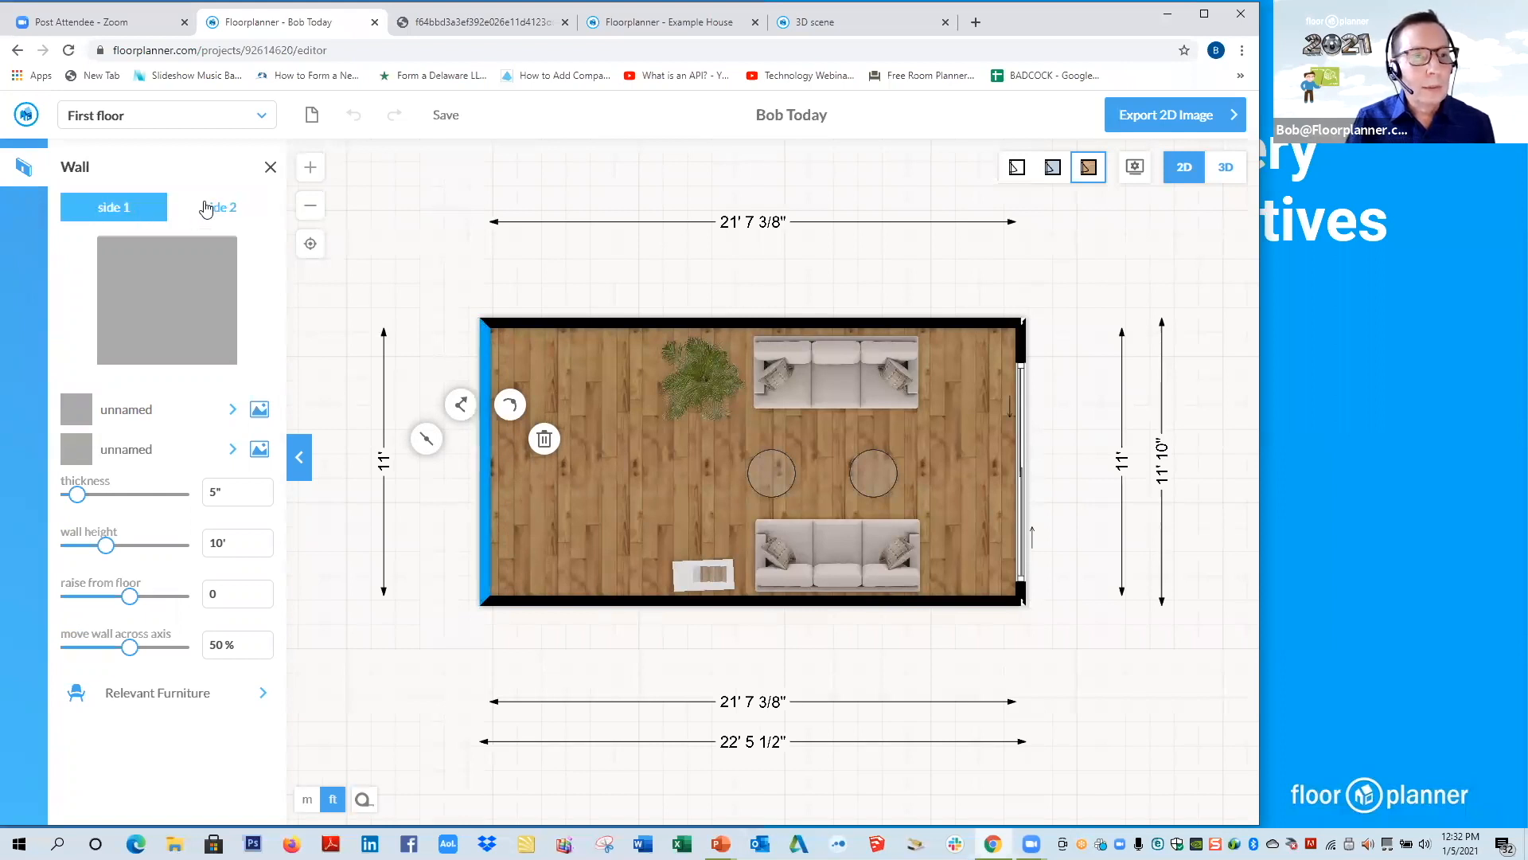
left_click(220, 207)
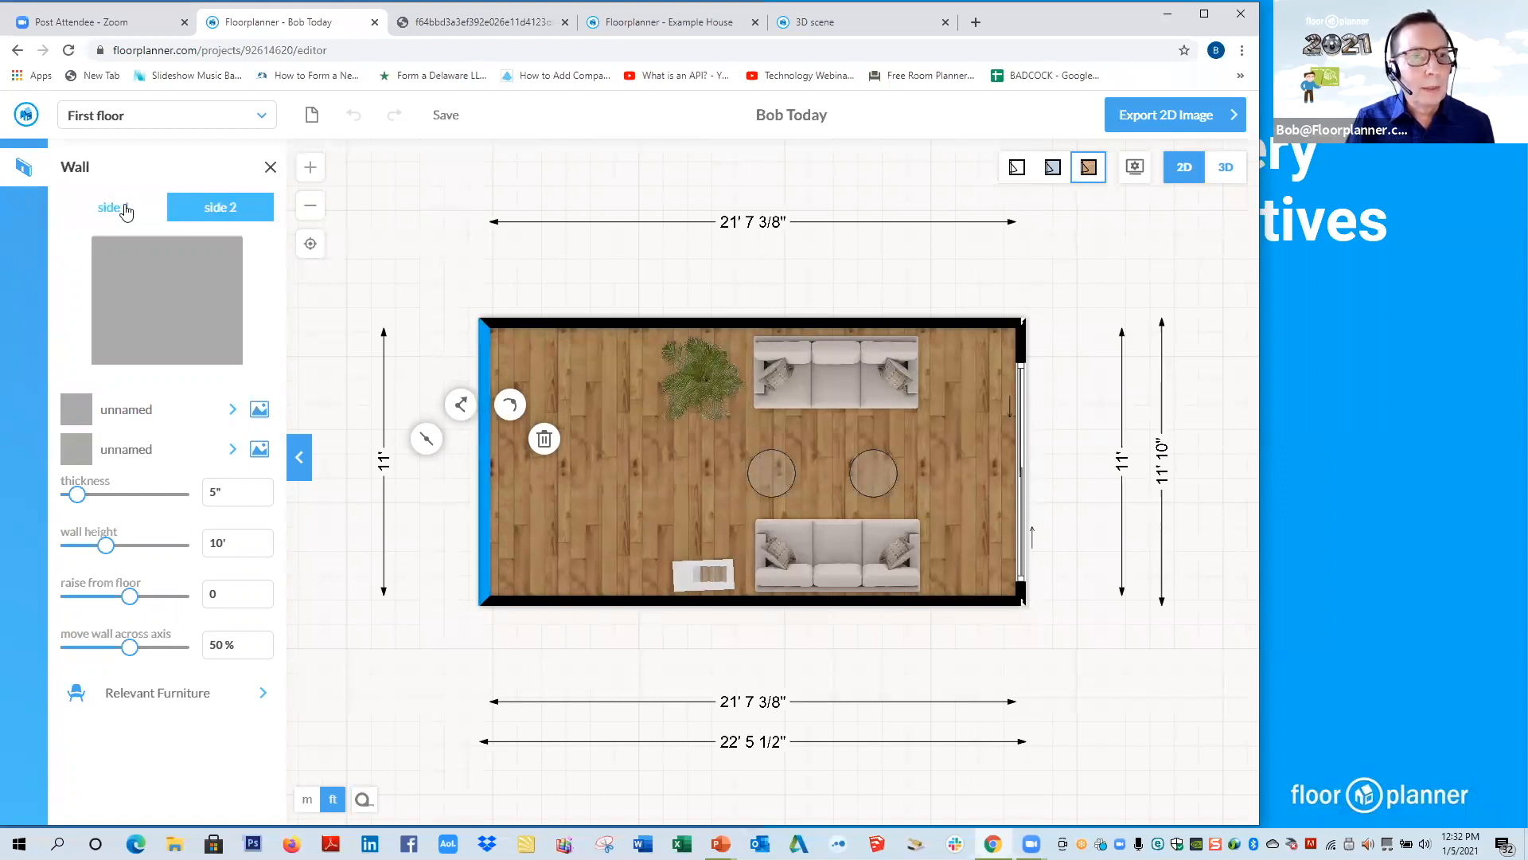
left_click(107, 207)
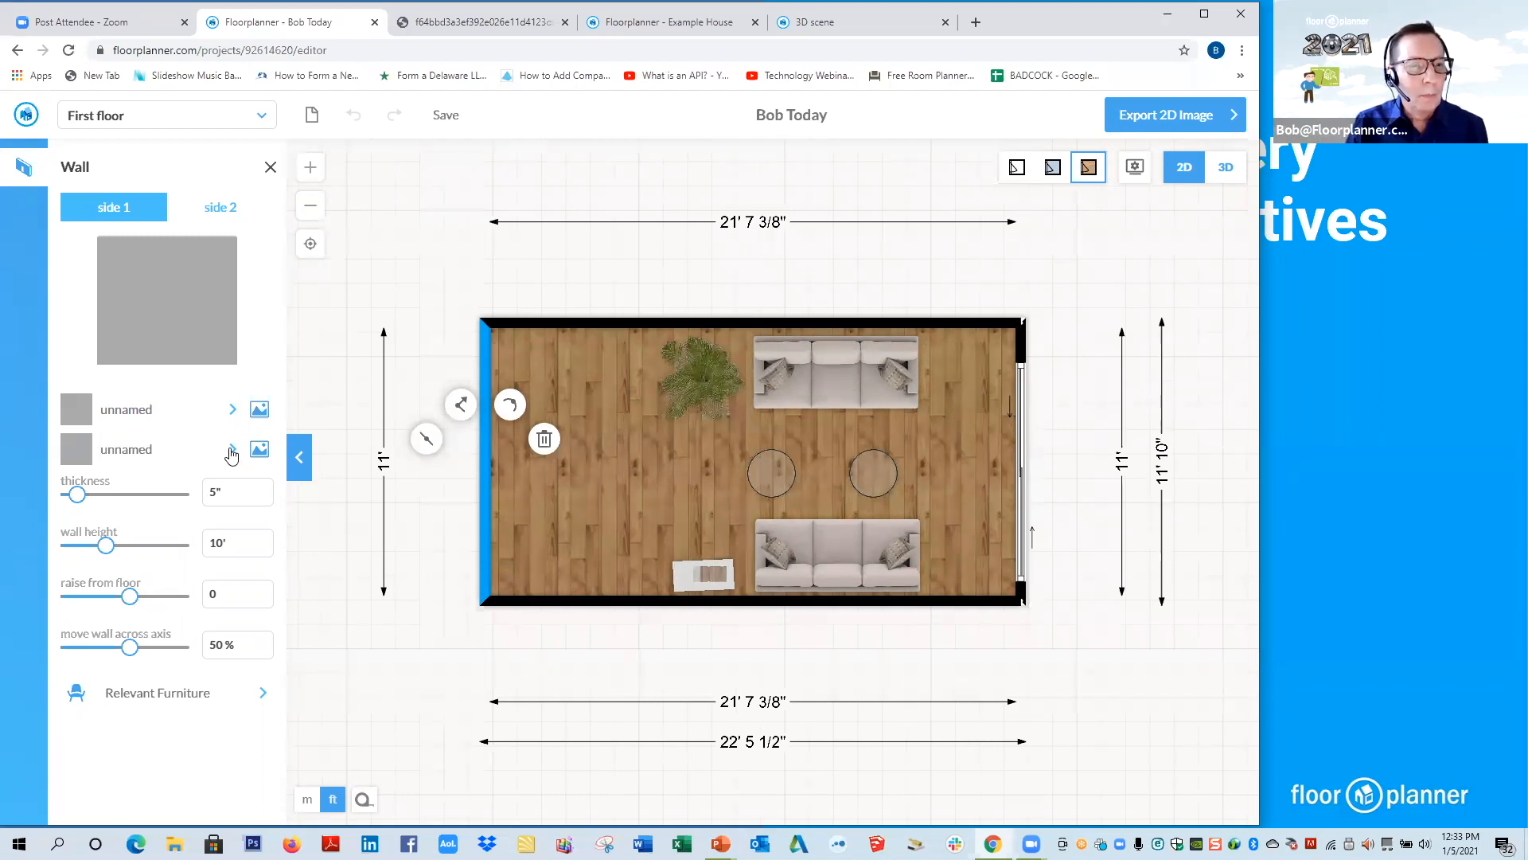
Inspect the blue left wall in 3D and come back to the 2D plan.
left_click(127, 449)
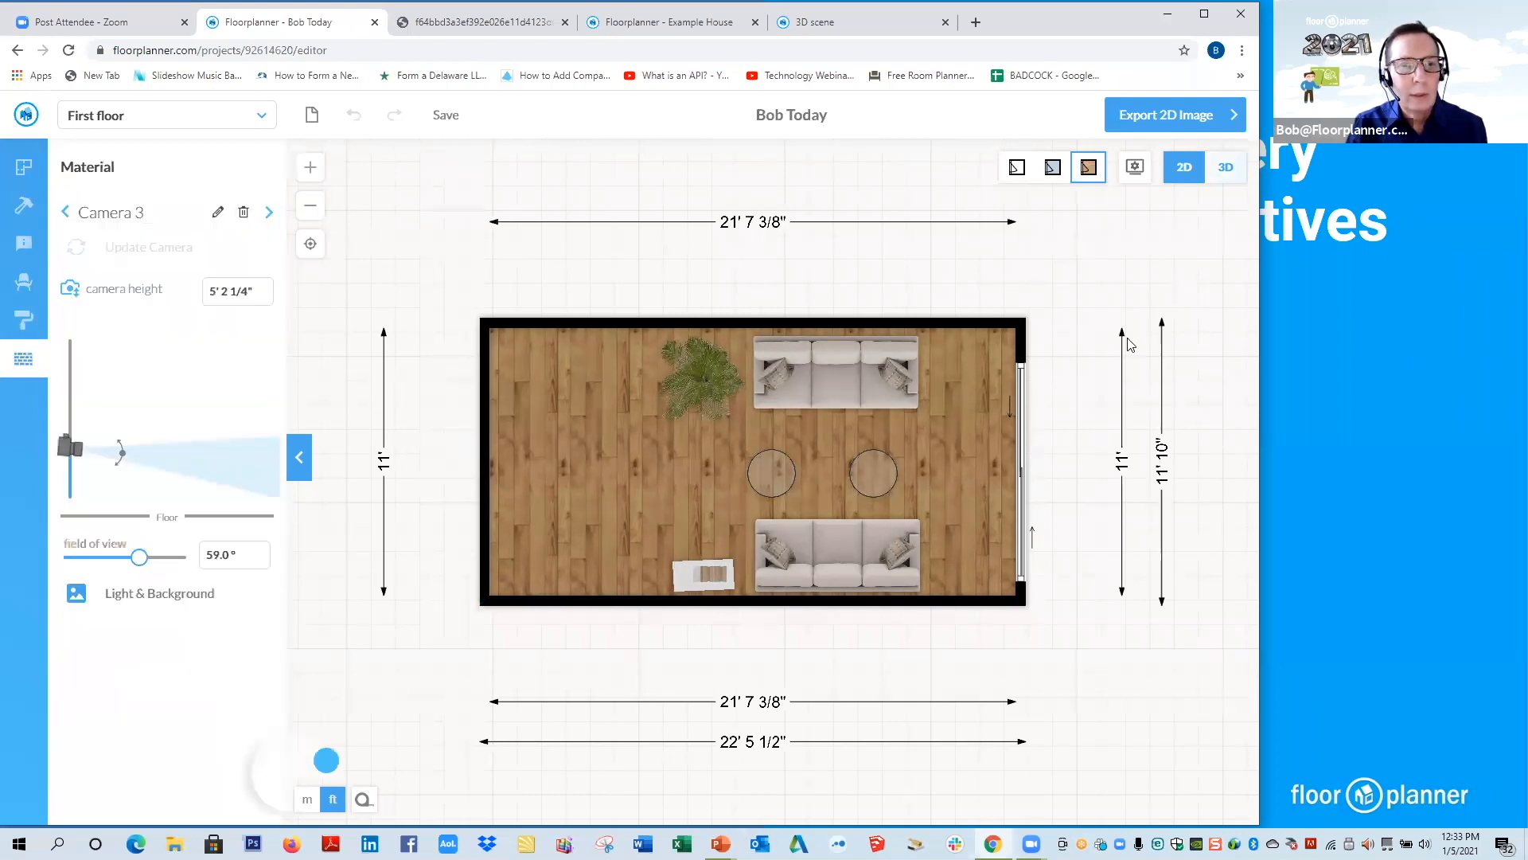
left_click(1226, 167)
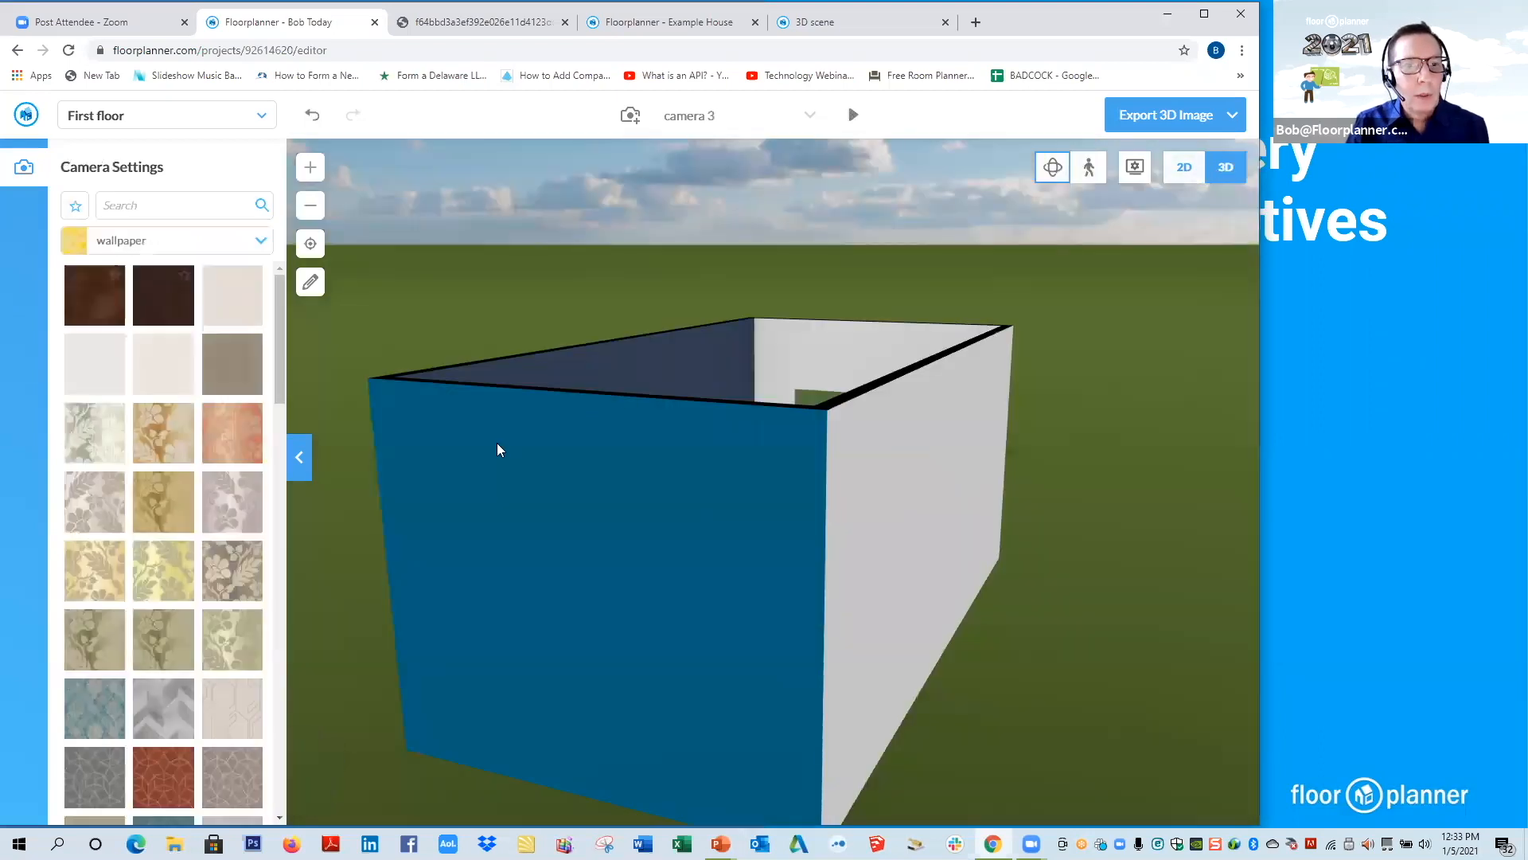
left_click(1182, 167)
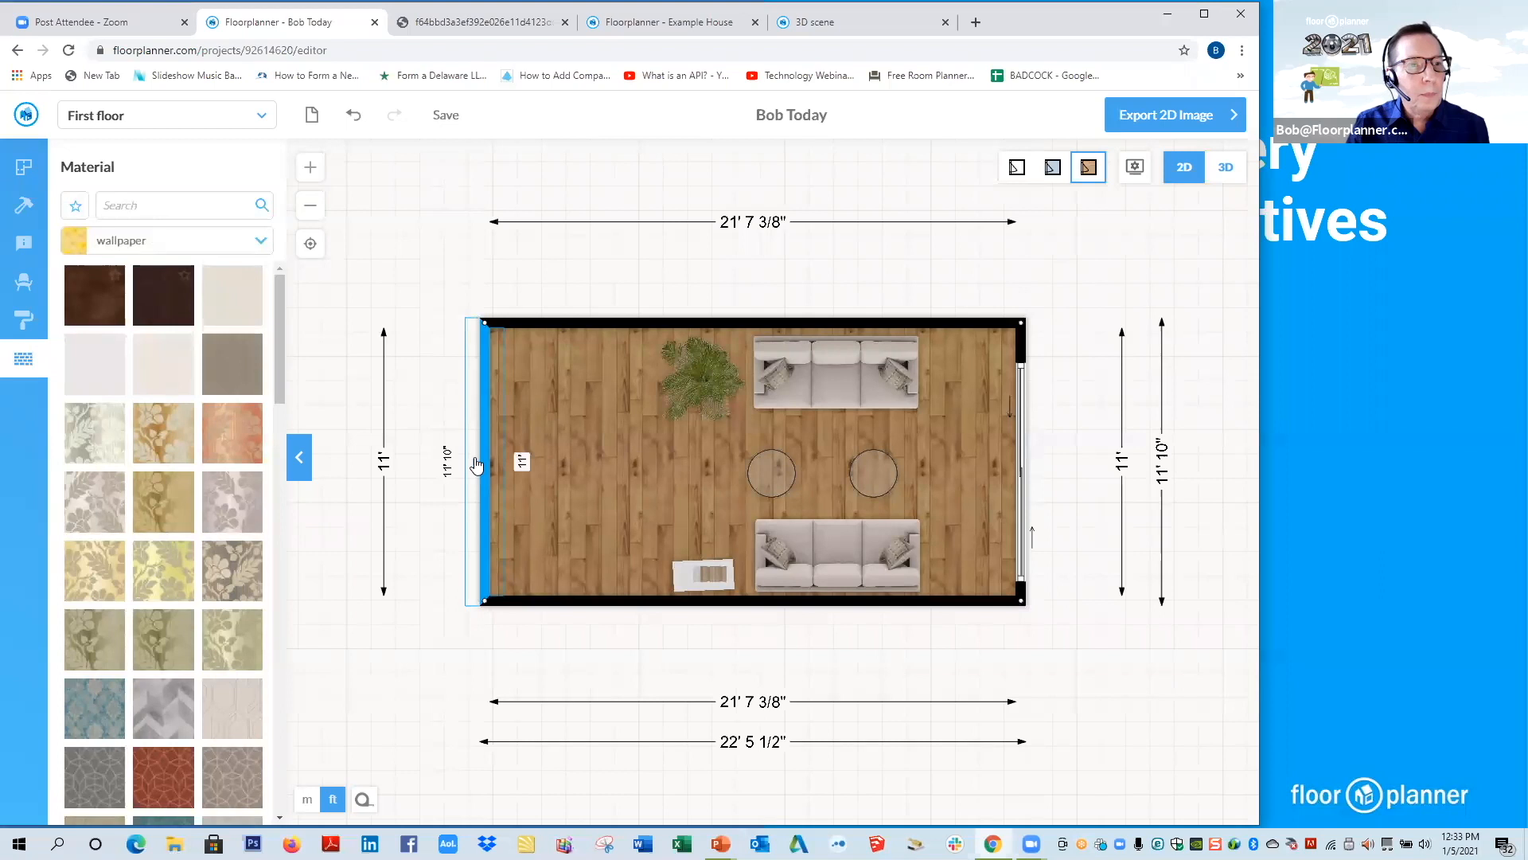
Select the left end wall again to show its celestial blue 3 side 1 covering.
left_click(471, 463)
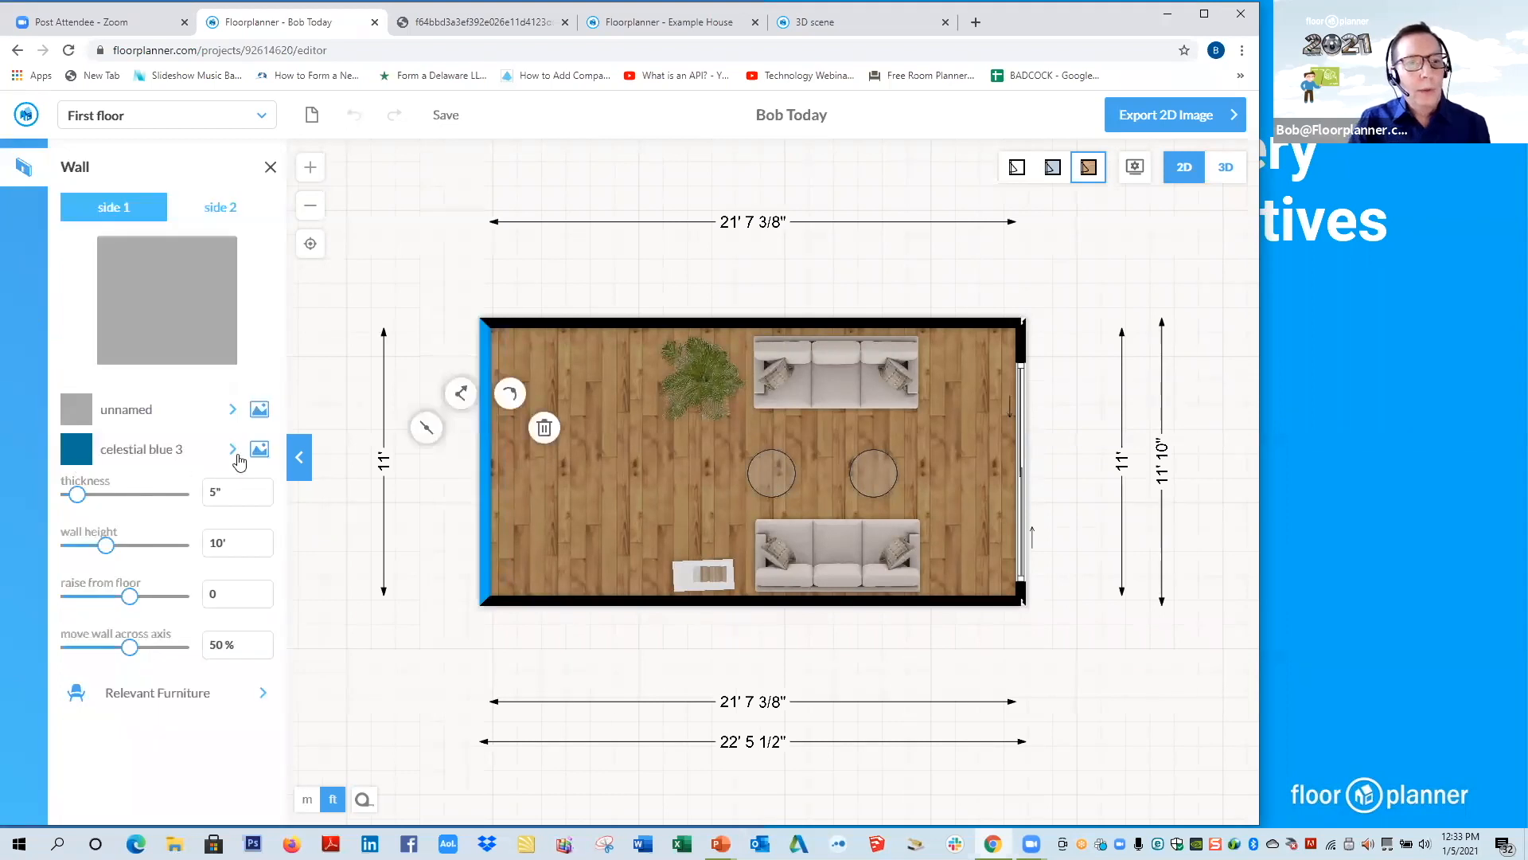
mouse_move(207, 433)
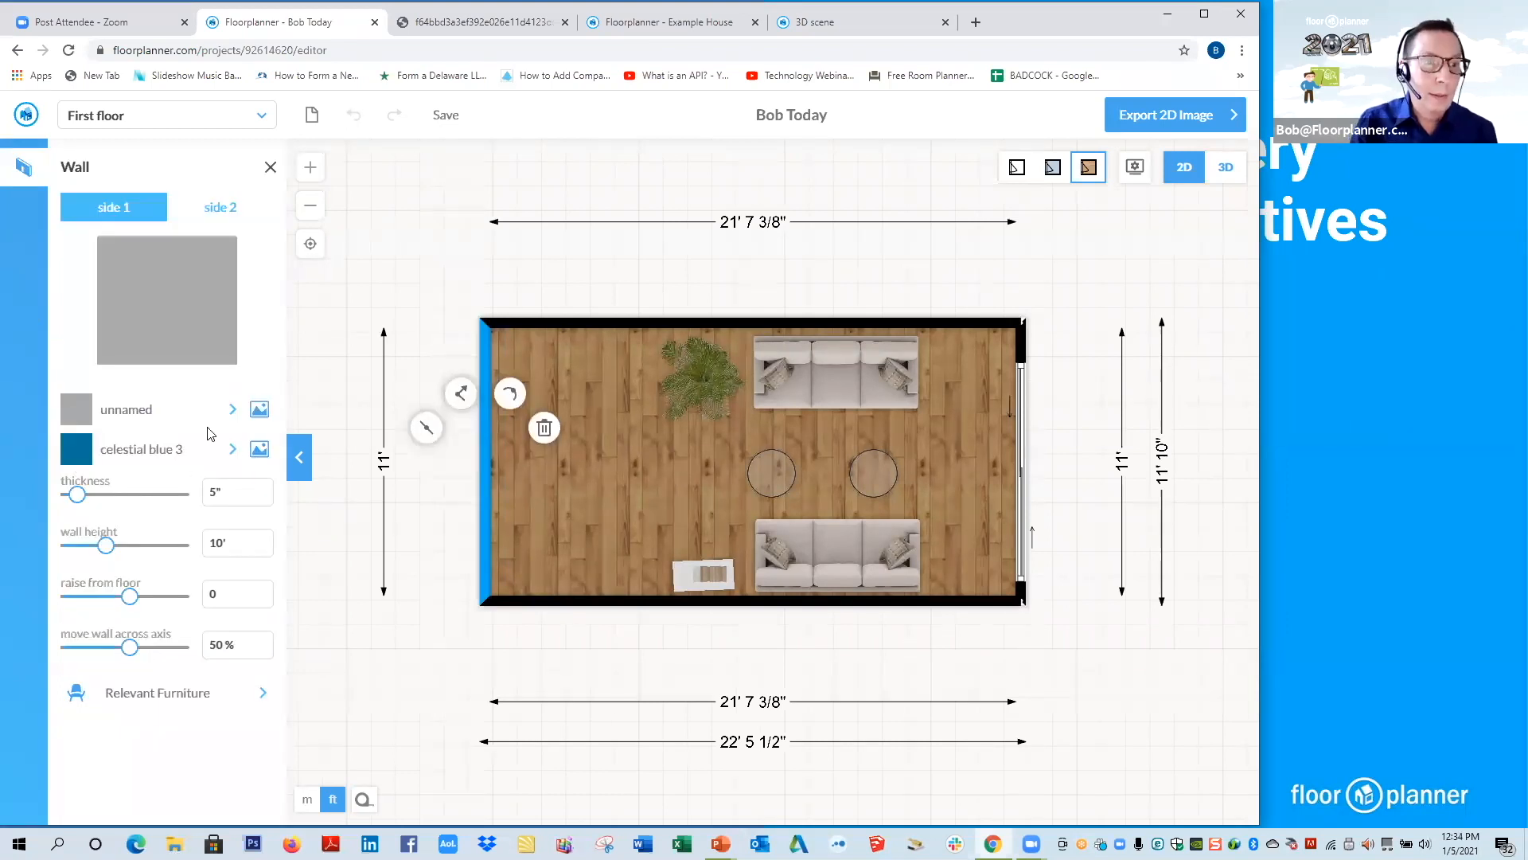
left_click(127, 409)
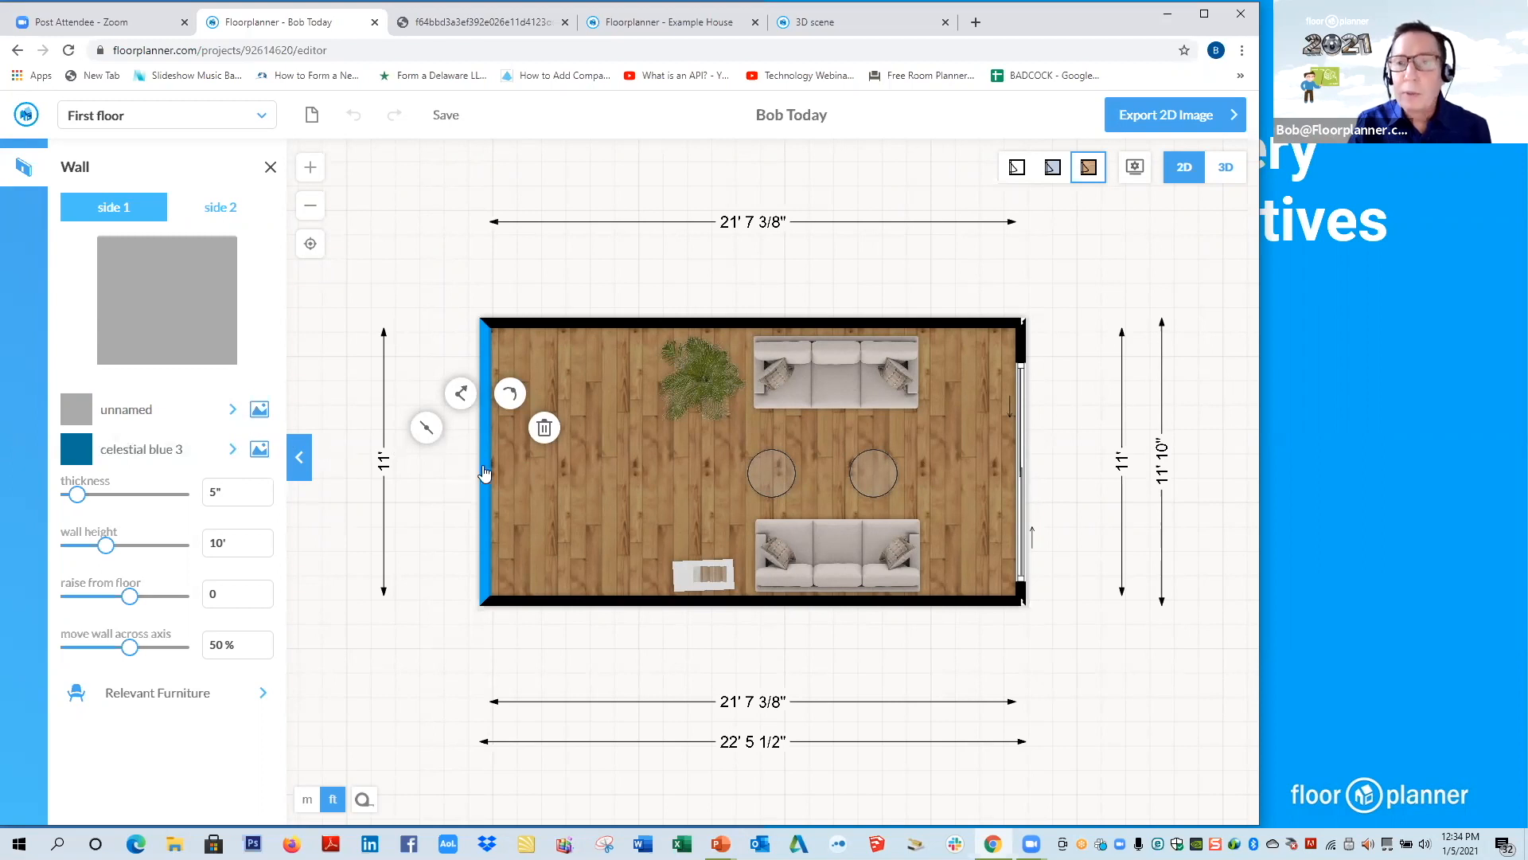
mouse_move(267, 427)
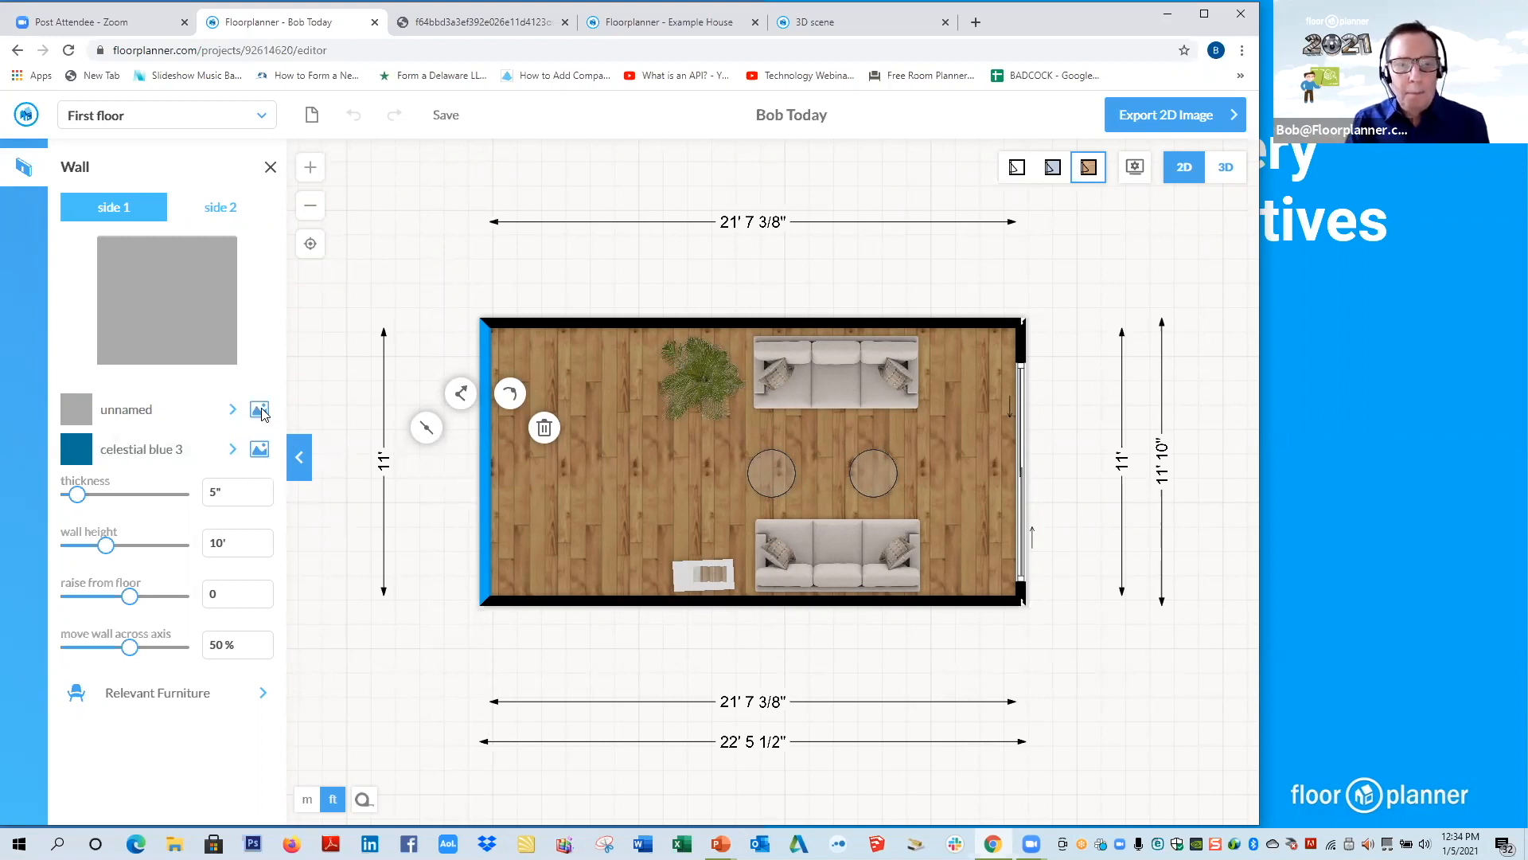
Bring up the wall front view image picker for the left wall's side 1.
left_click(259, 409)
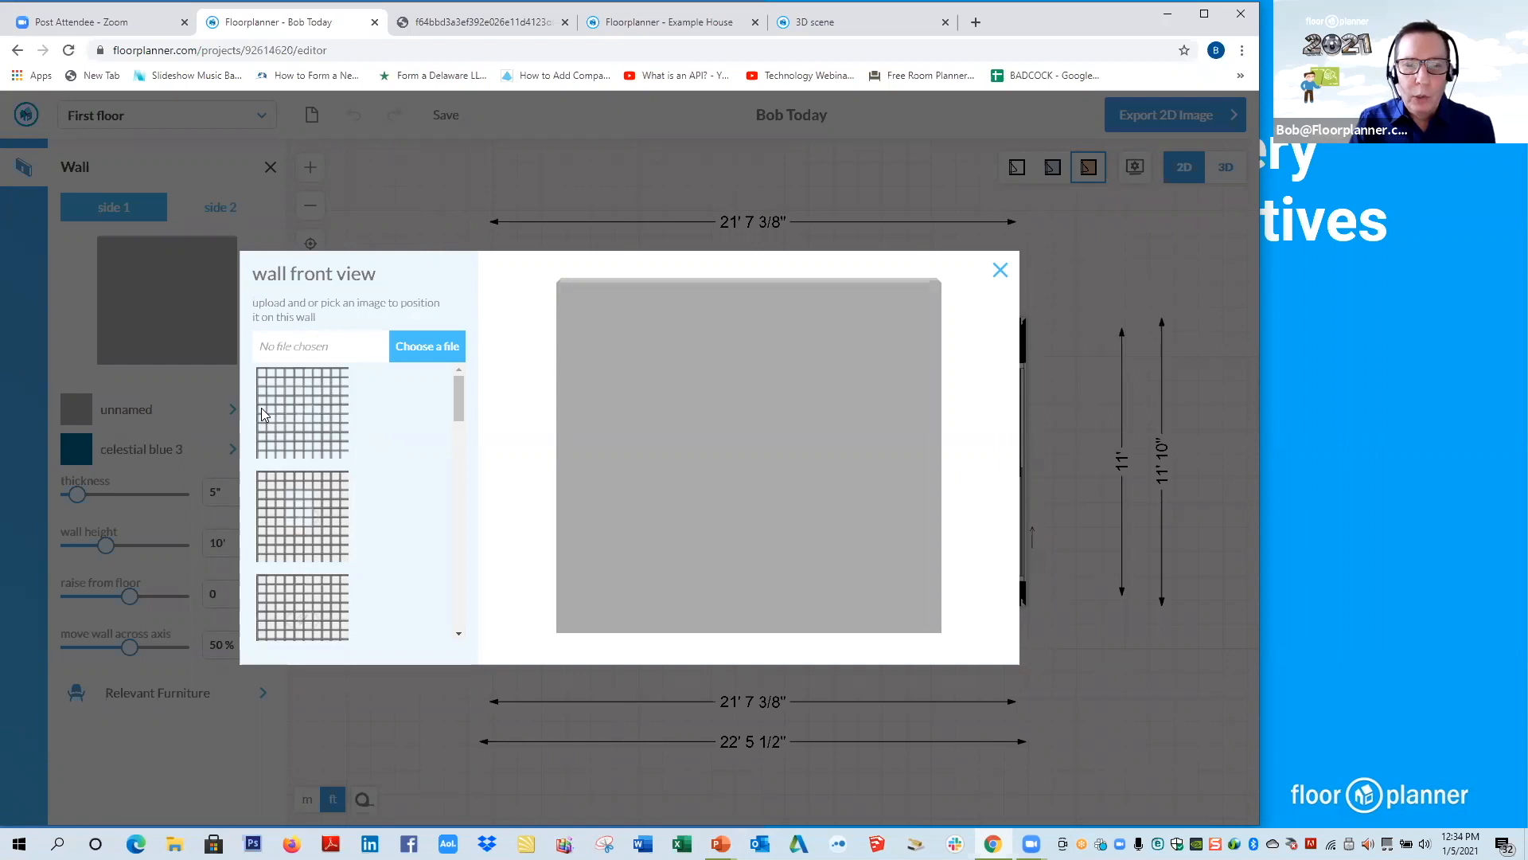
mouse_move(371, 366)
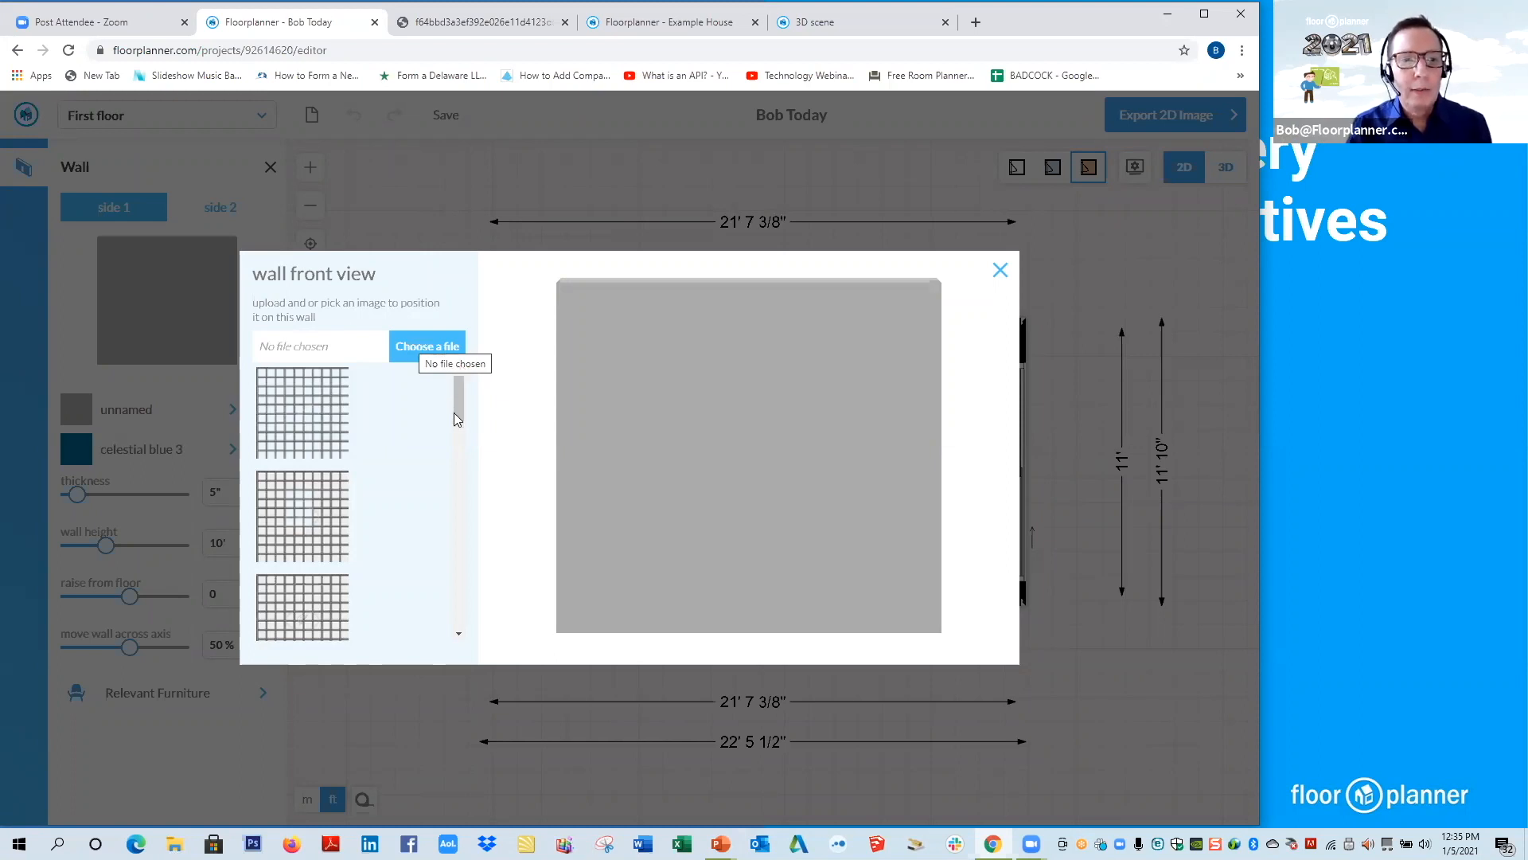
Apply the beige fern-leaf wallpaper image to the wall's front, set to fill.
scroll("down", 3)
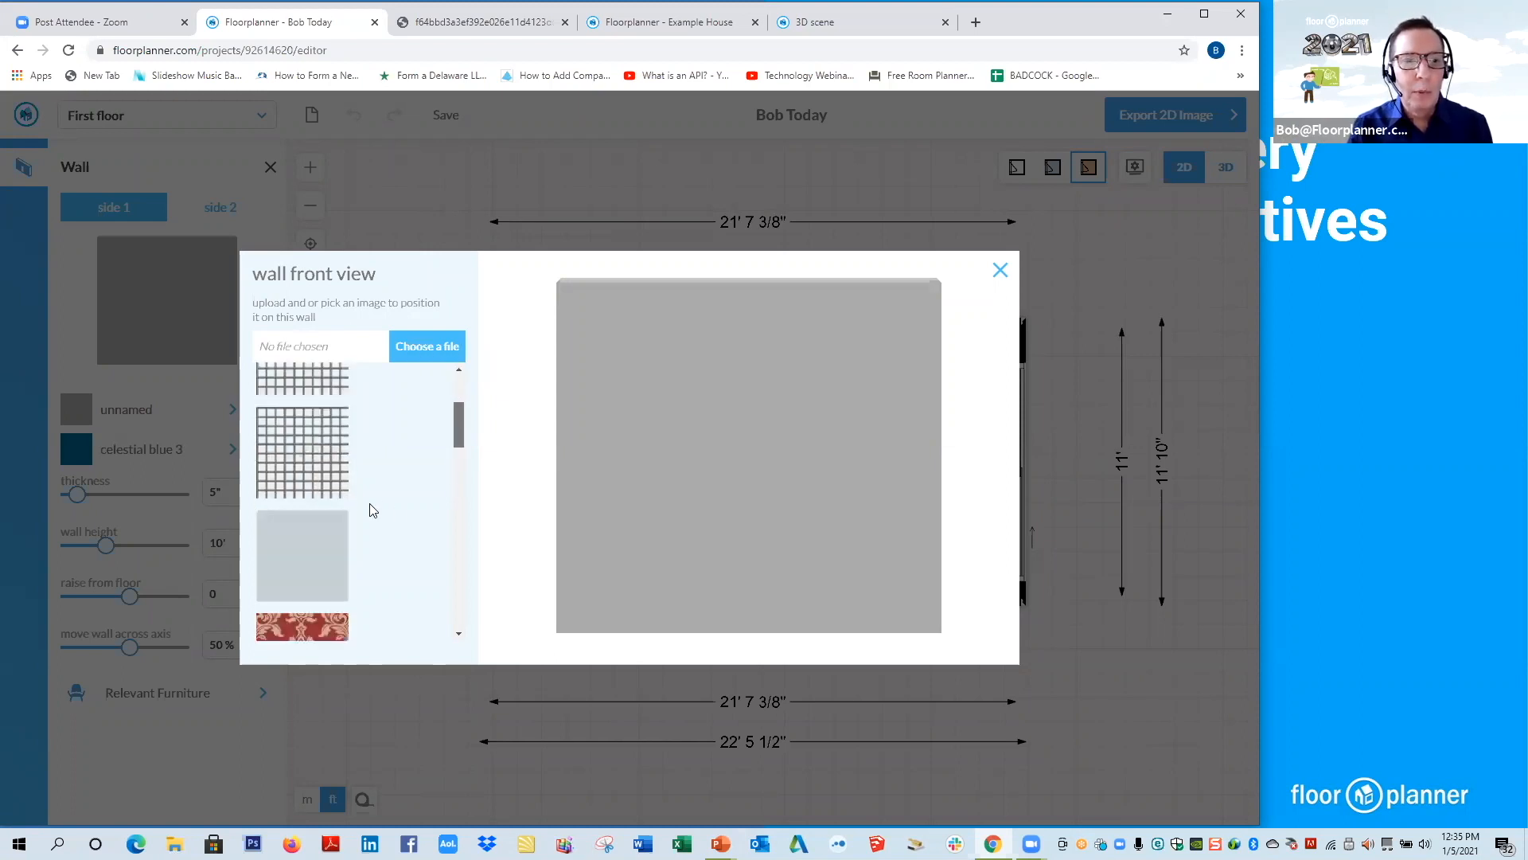
scroll("down", 3)
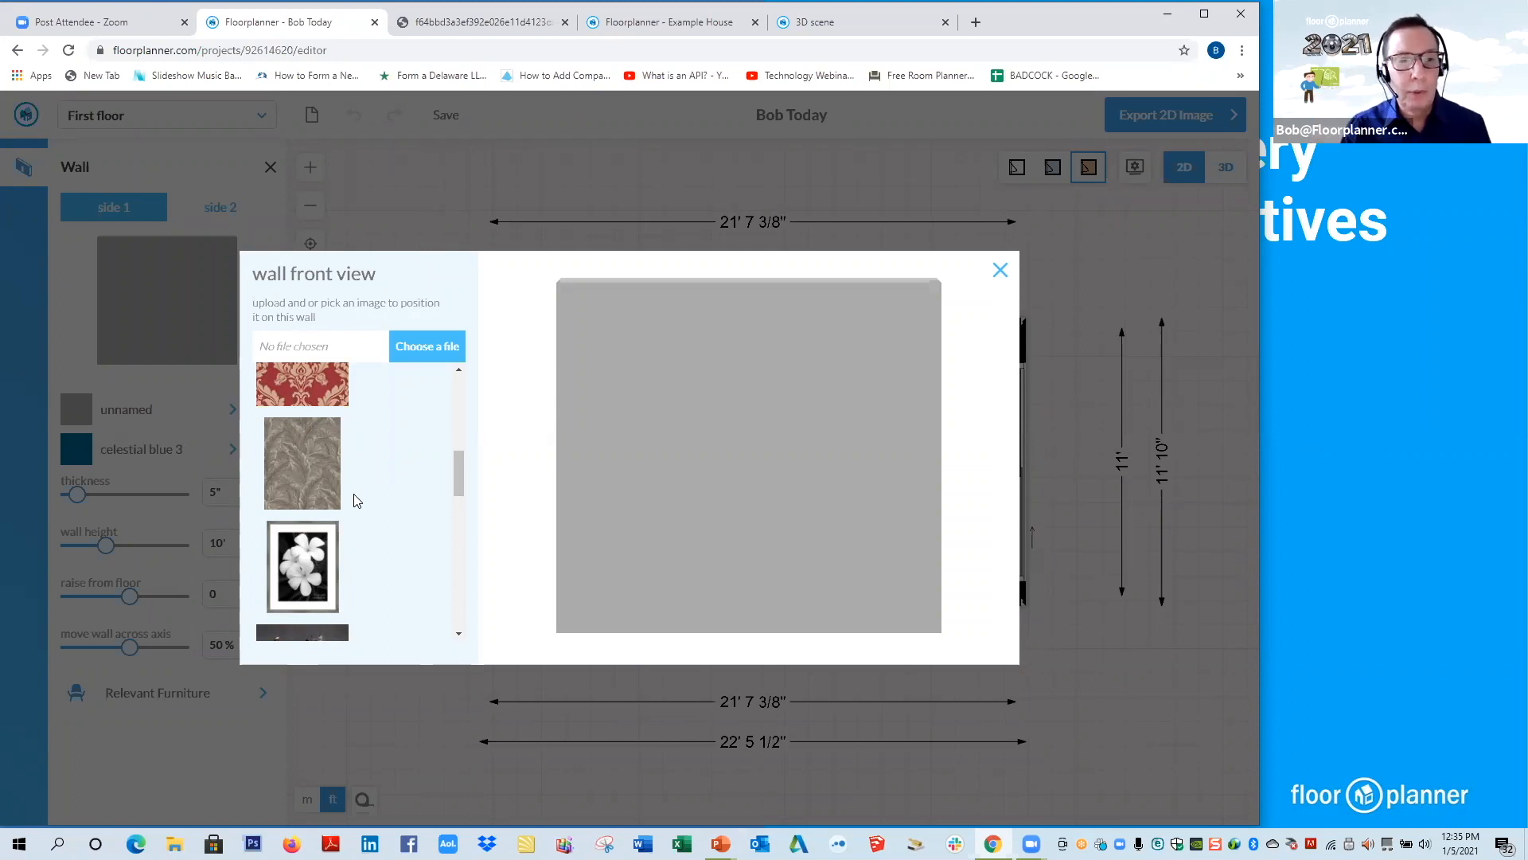
mouse_move(789, 492)
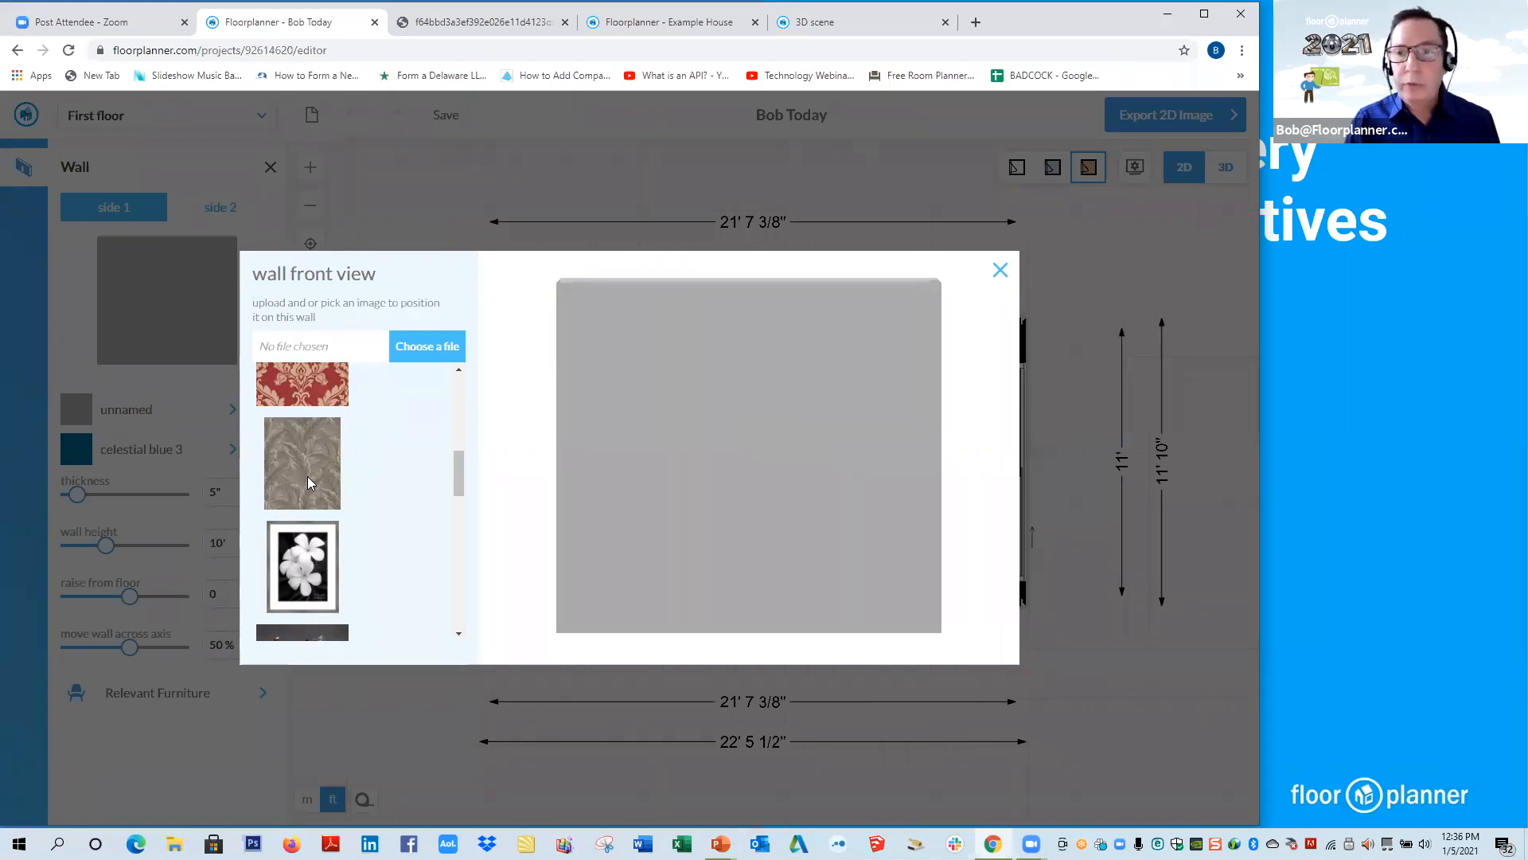
left_click(301, 463)
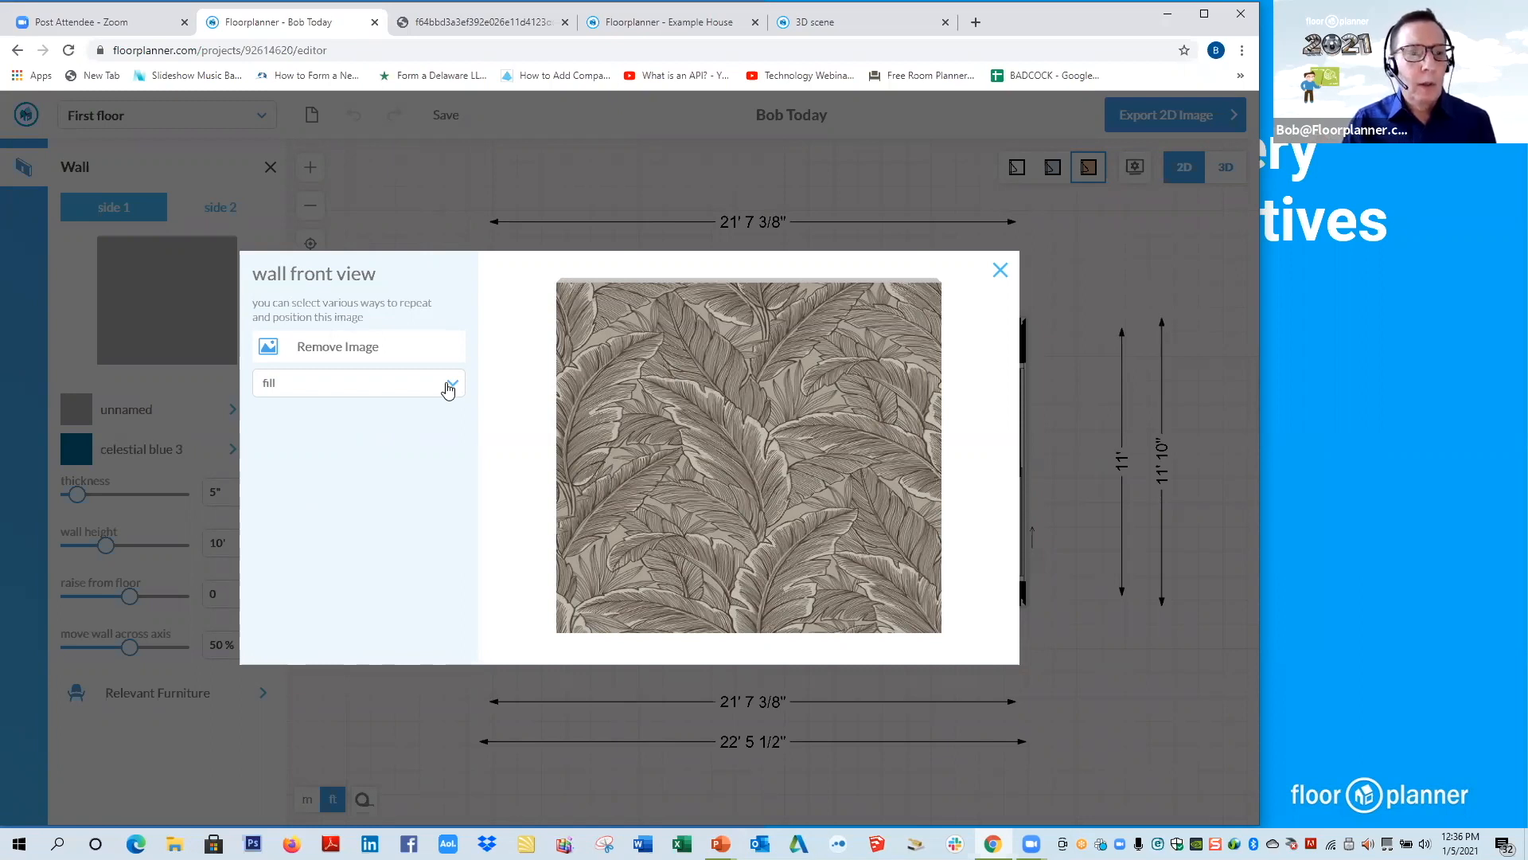
Change the fern image placement from fill to free, giving an 11' by 10' area.
left_click(357, 382)
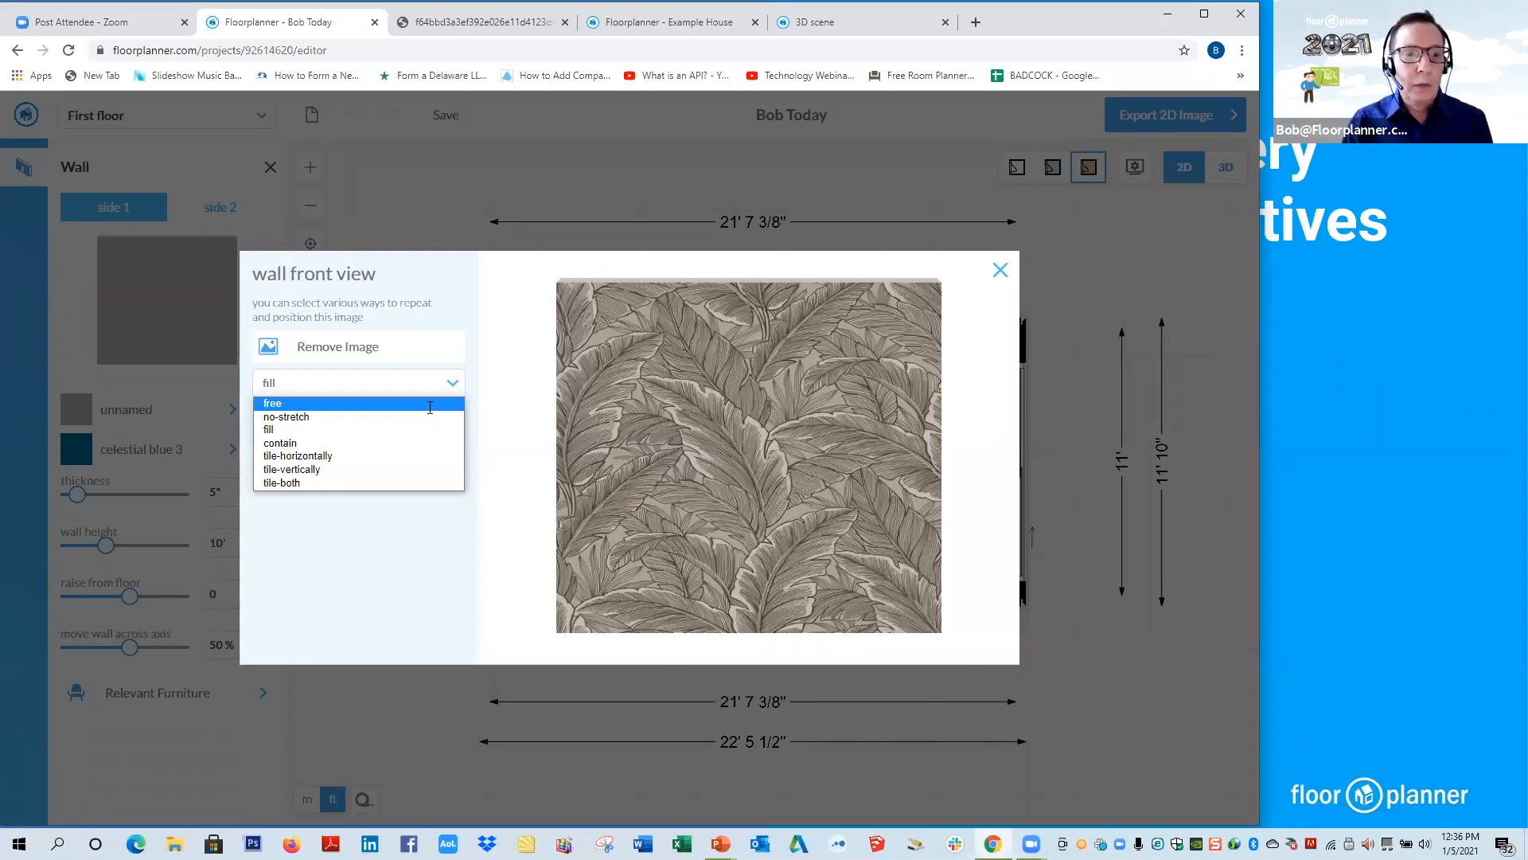
left_click(273, 402)
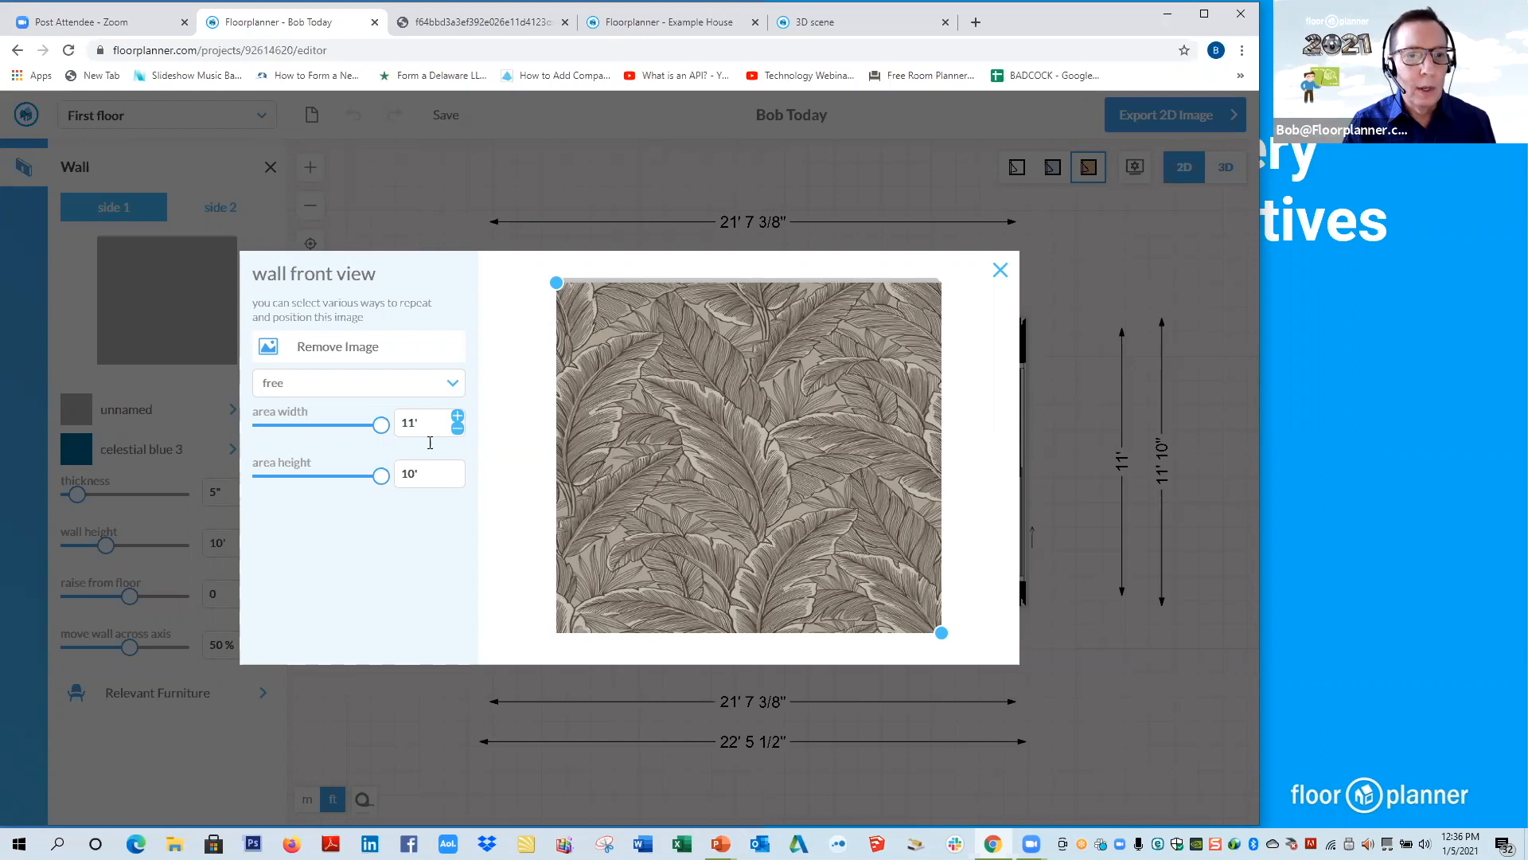
Set the fern image area to 4' wide by 5' high at the wall's lower left.
left_click(419, 475)
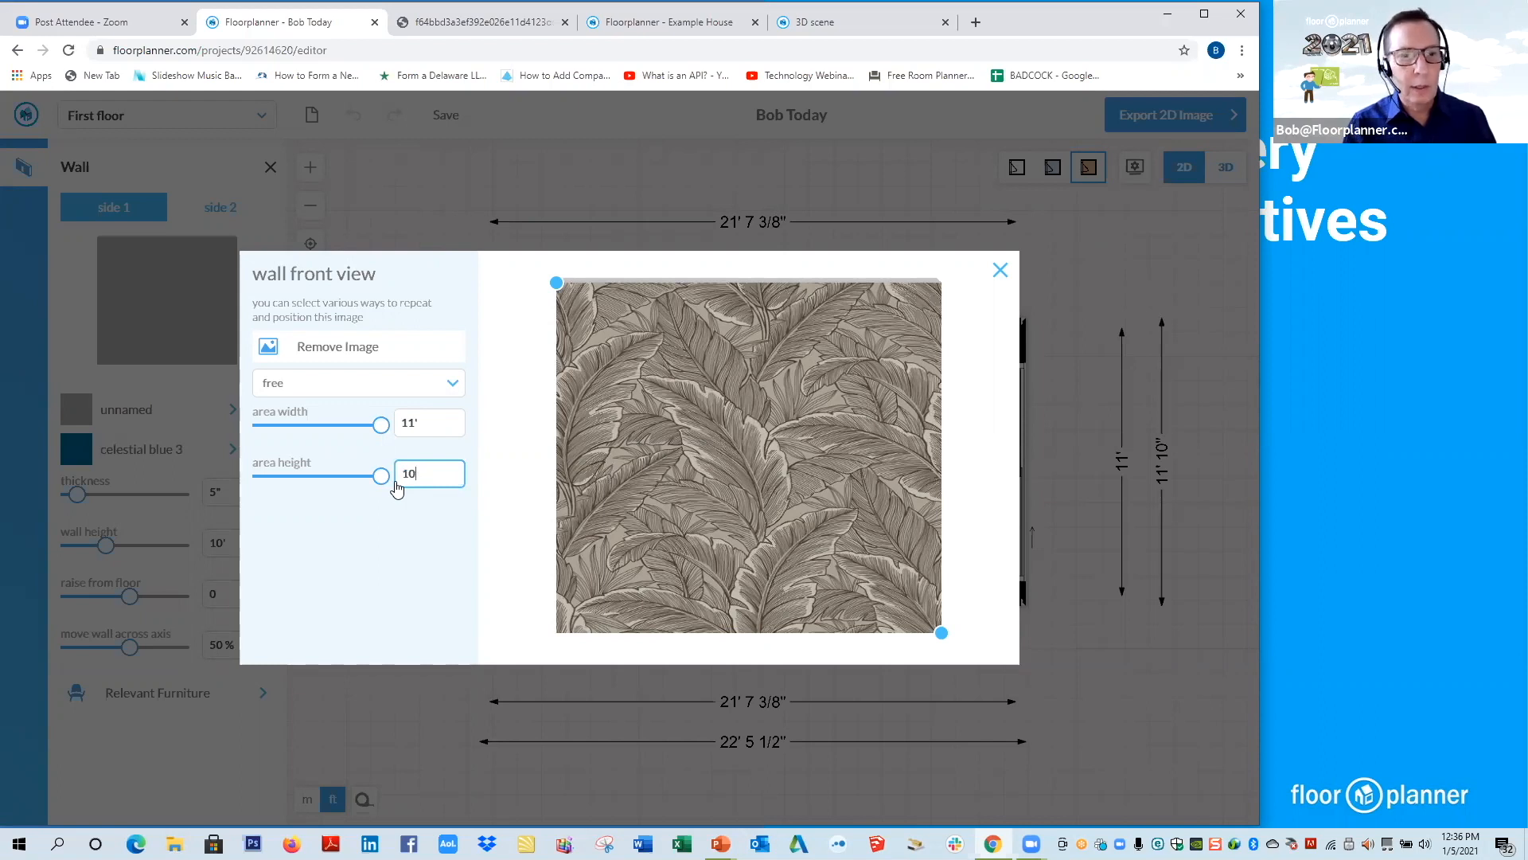
type("5")
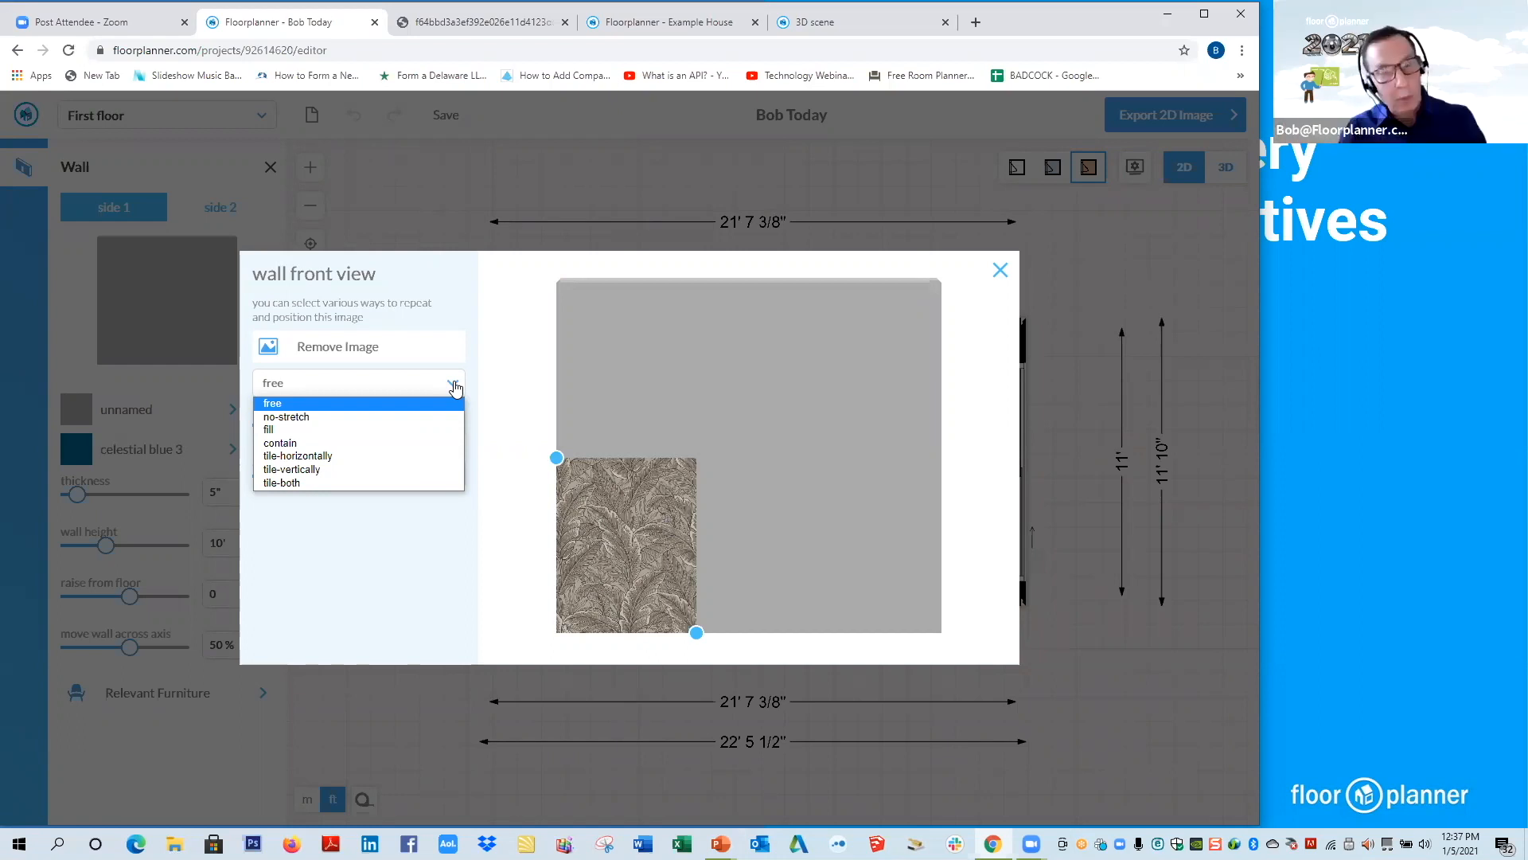
mouse_move(415, 447)
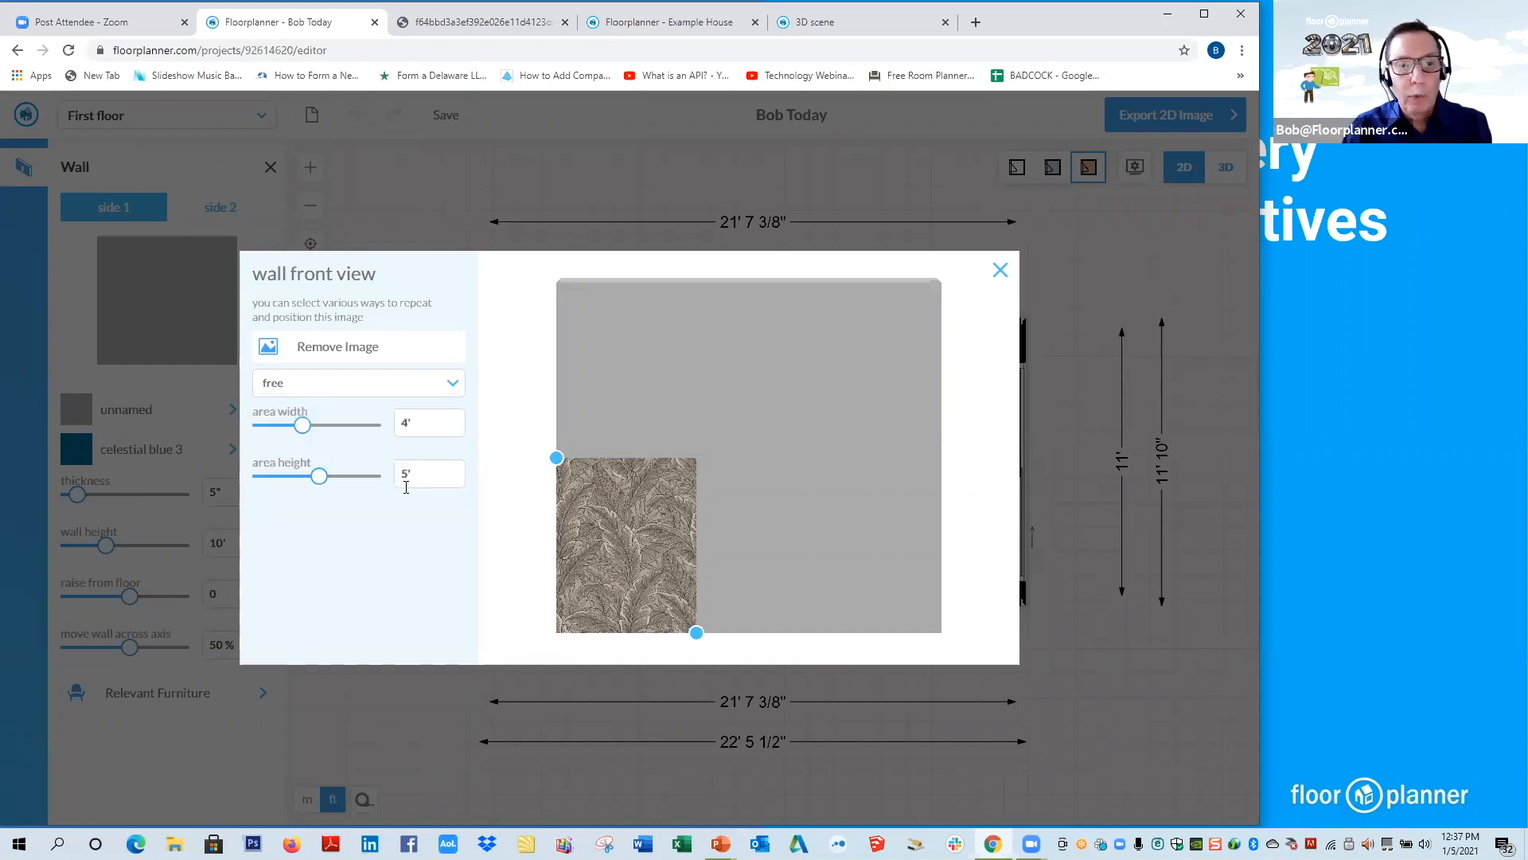
Set the 4' by 5' fern image to tile-both so it repeats across the whole wall.
left_click(359, 382)
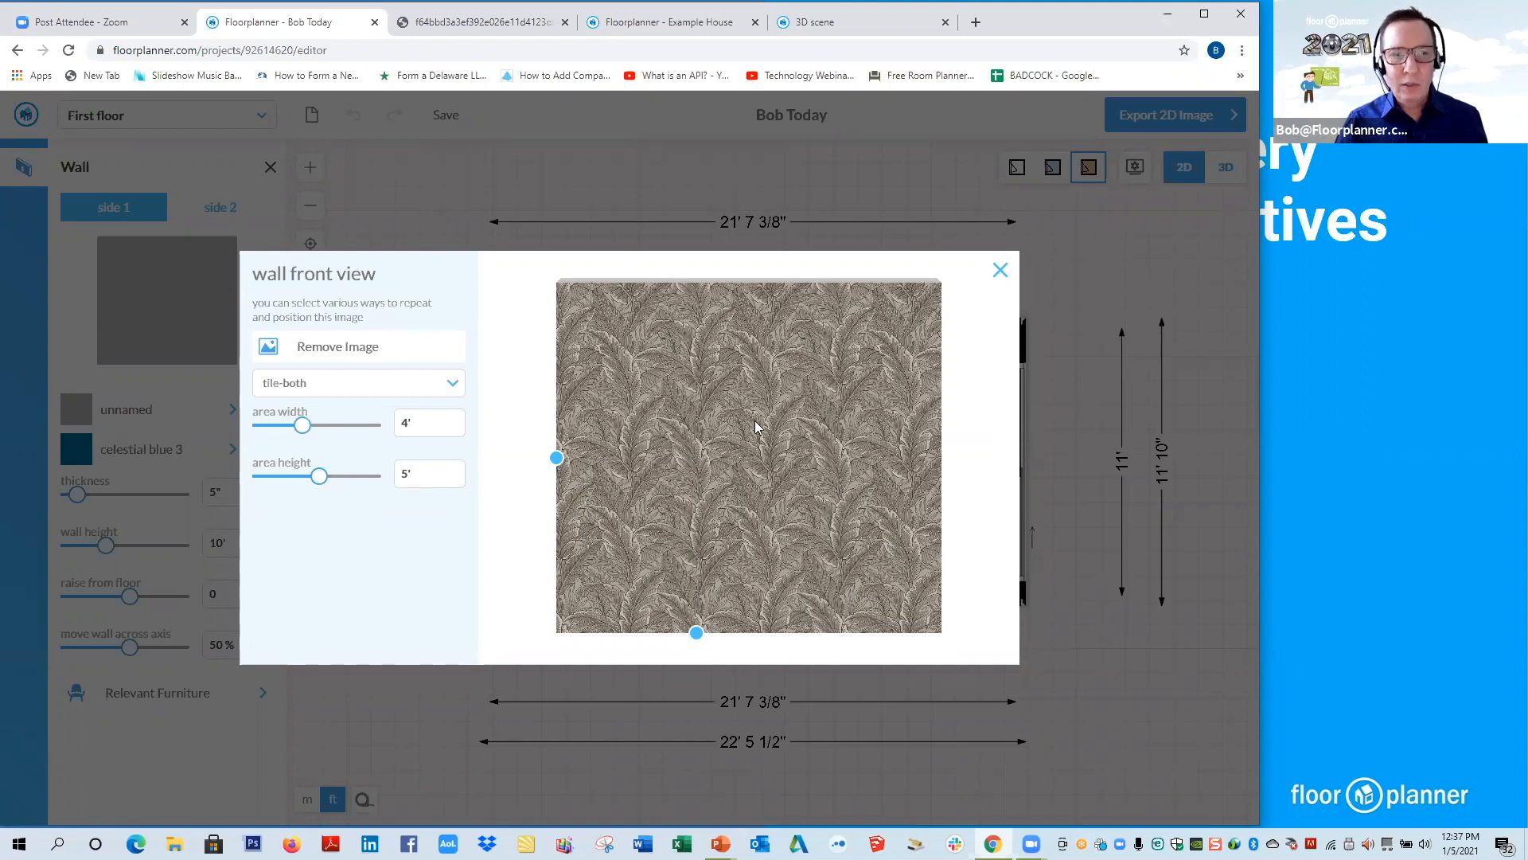
mouse_move(1000, 272)
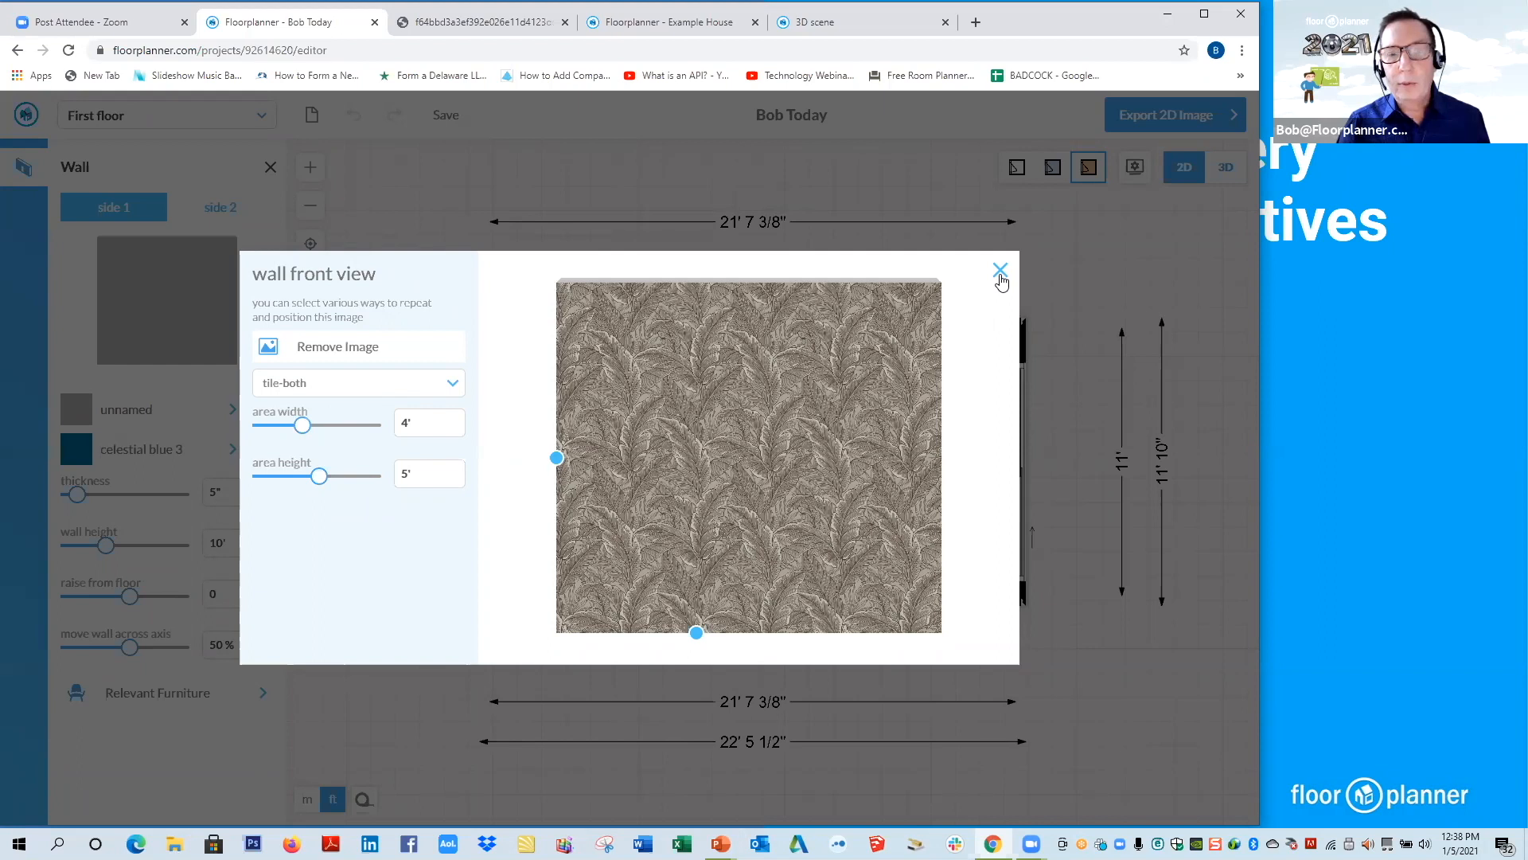
Close the wall front view dialog to return to the 2D plan.
left_click(1000, 269)
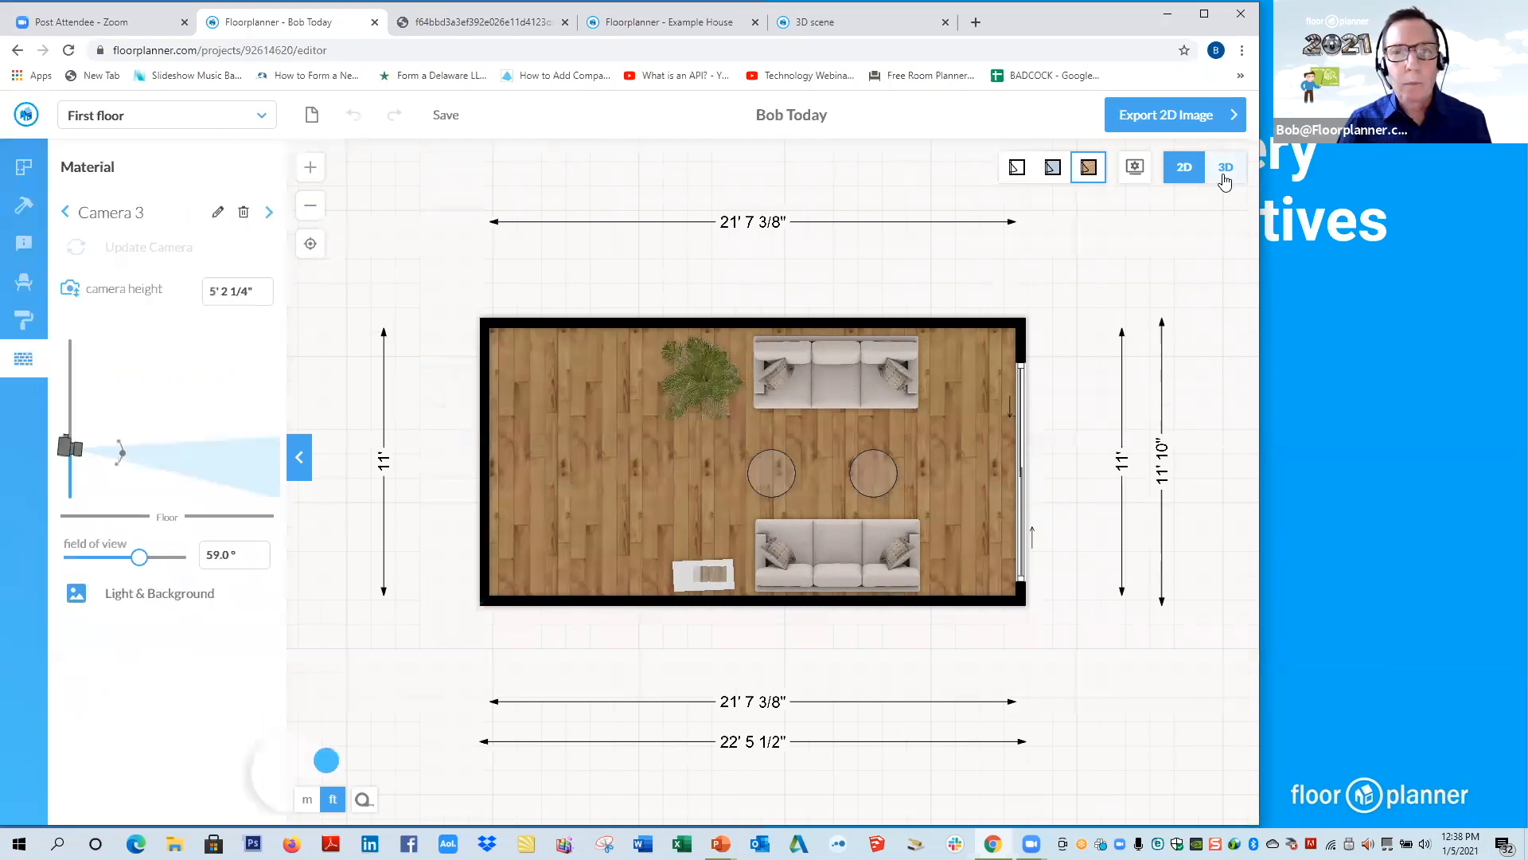
Switch to the 3D view of the fern-papered room, then enter eye-level walk mode.
left_click(1226, 167)
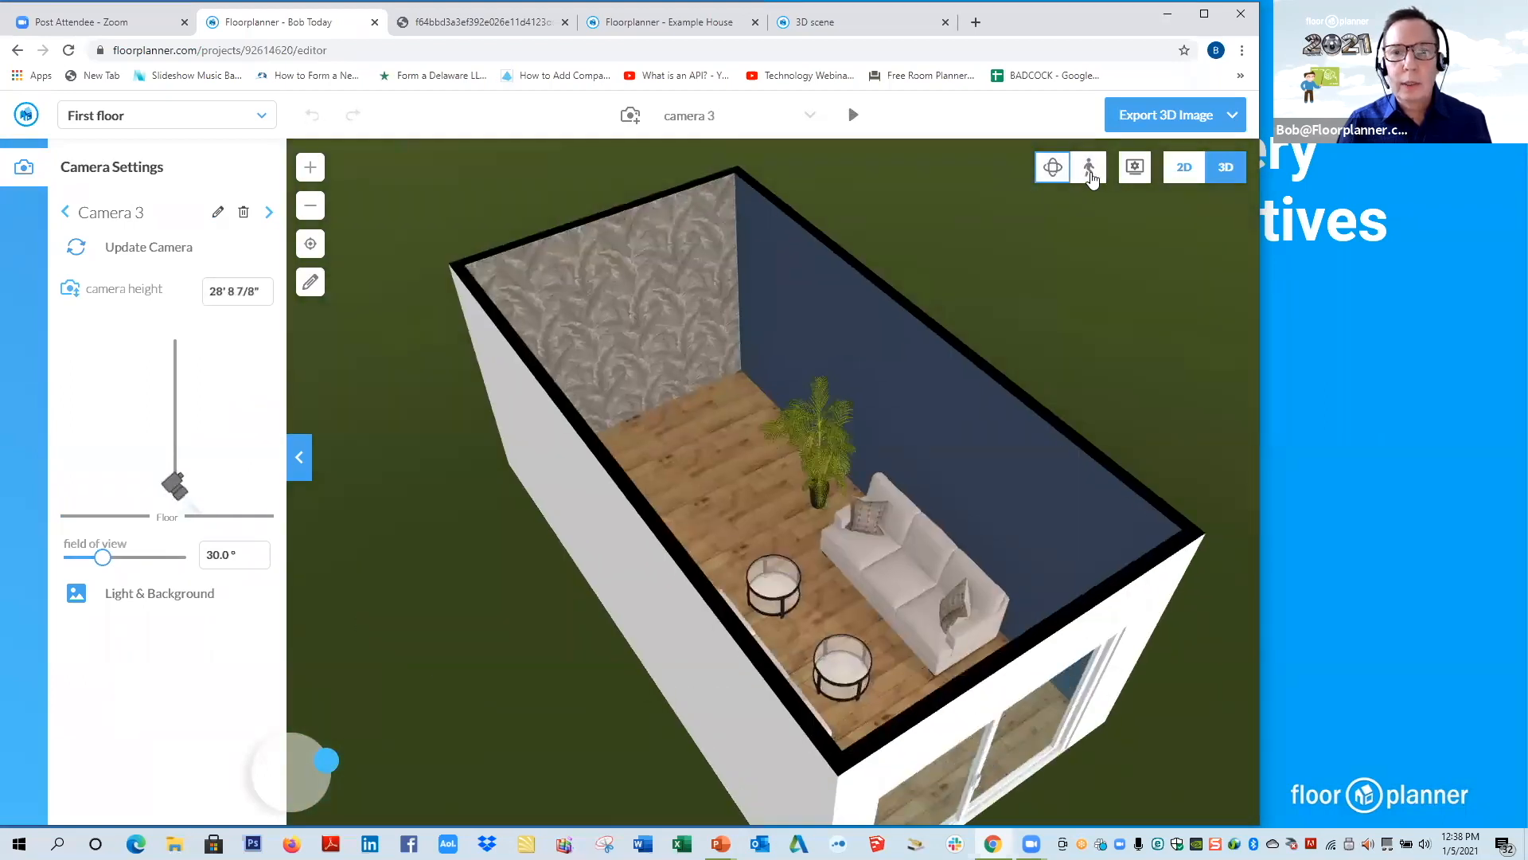
left_click(1089, 168)
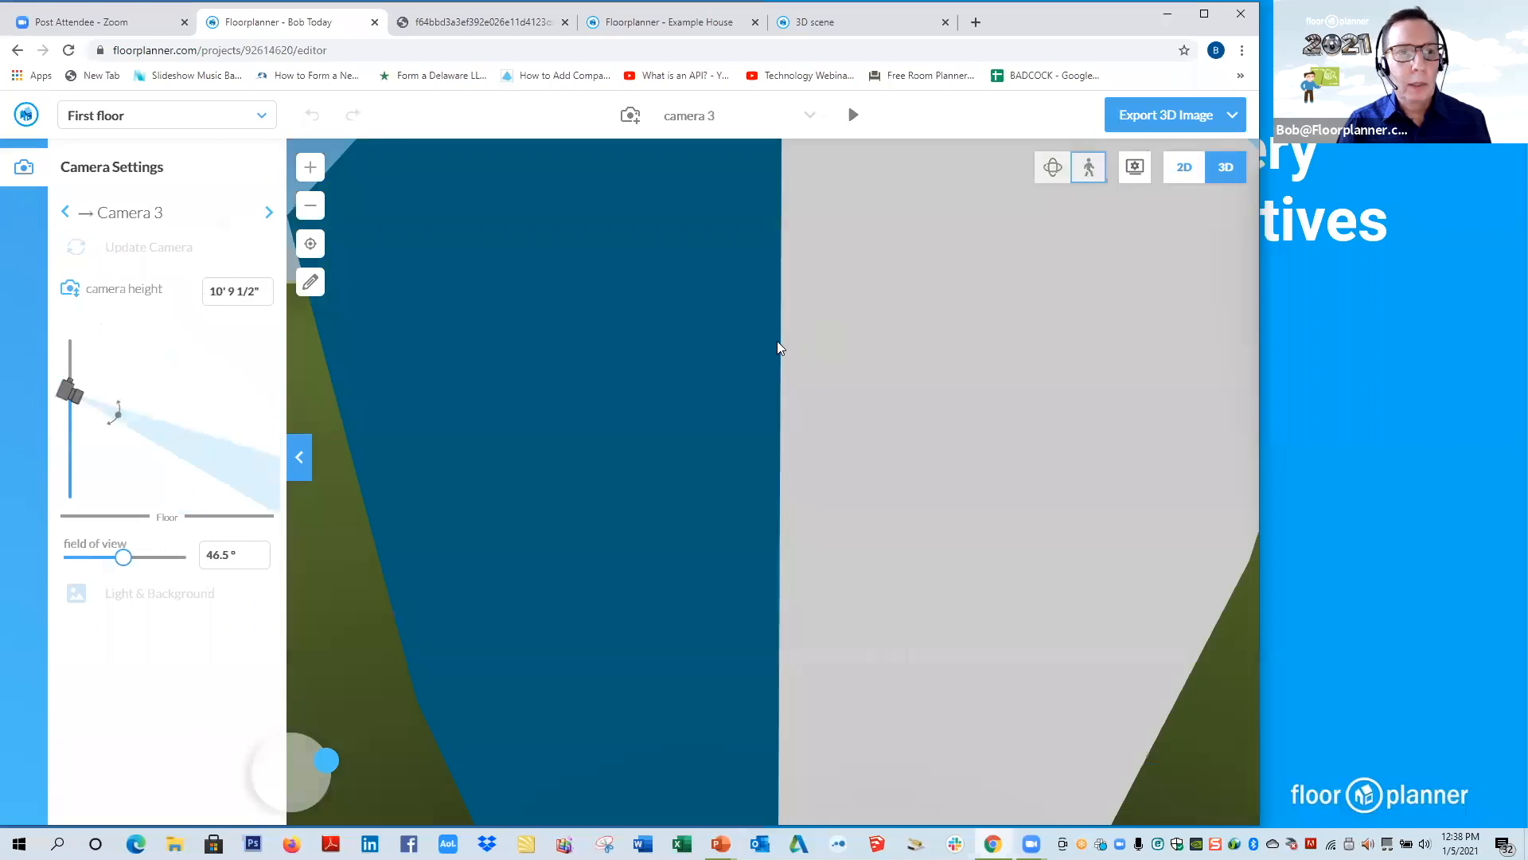